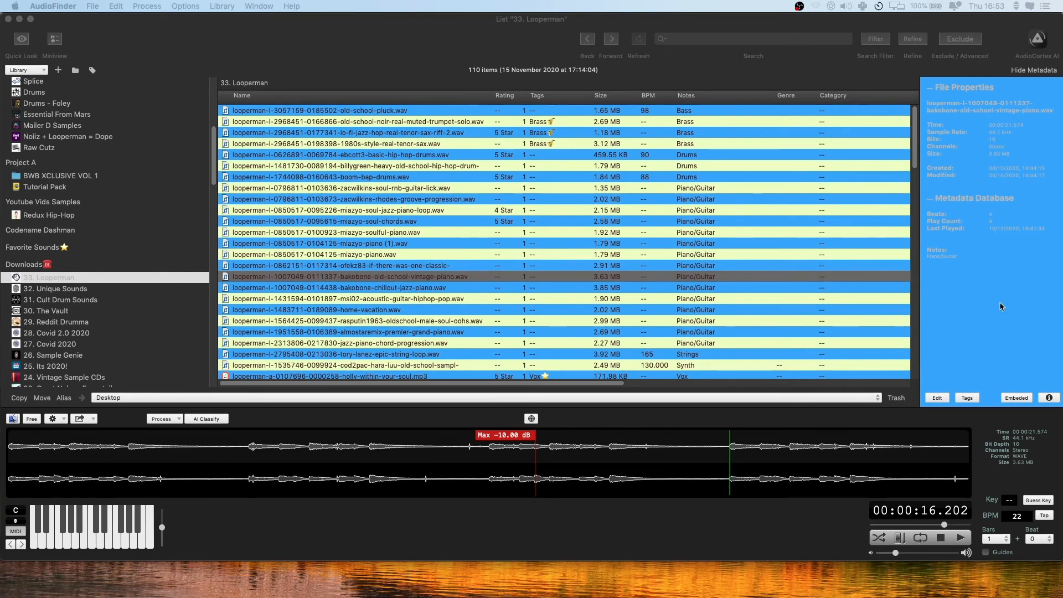
{"action": "mouse_move", "coordinate": [1002, 312]}
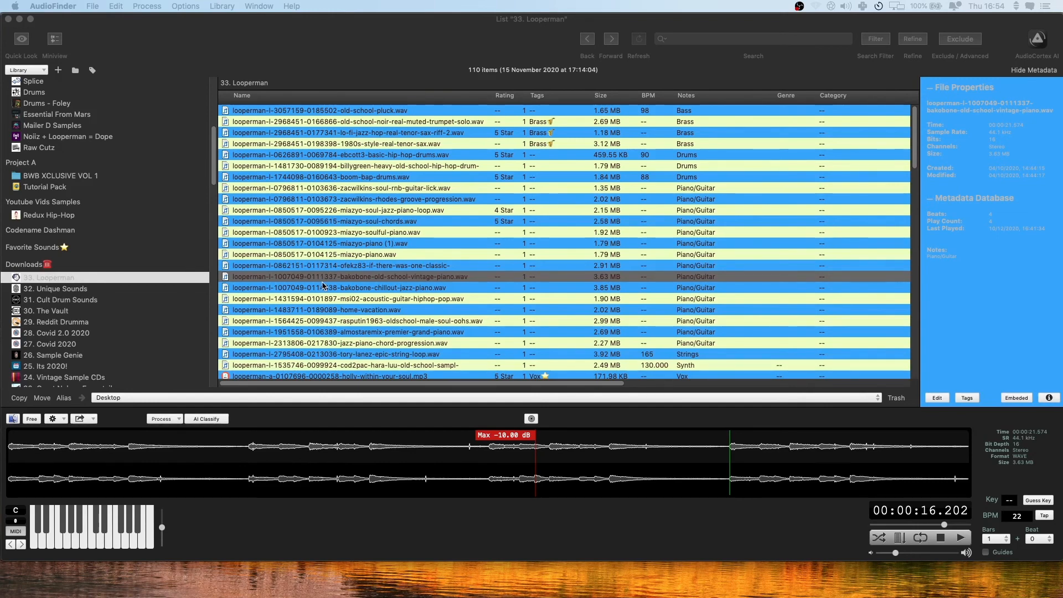
{"action": "mouse_move", "coordinate": [712, 361]}
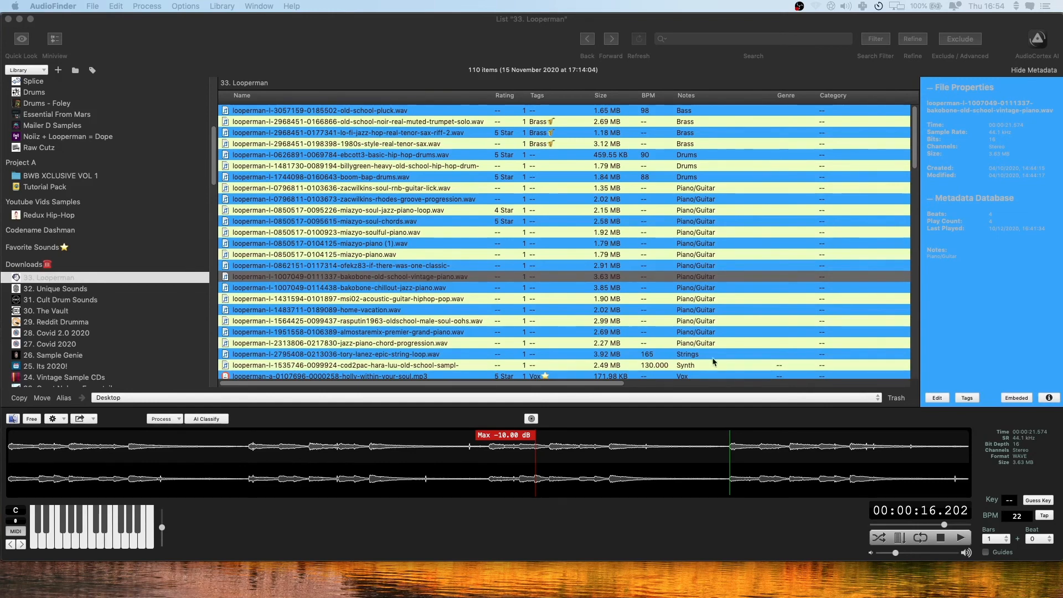
{"action": "mouse_move", "coordinate": [607, 436]}
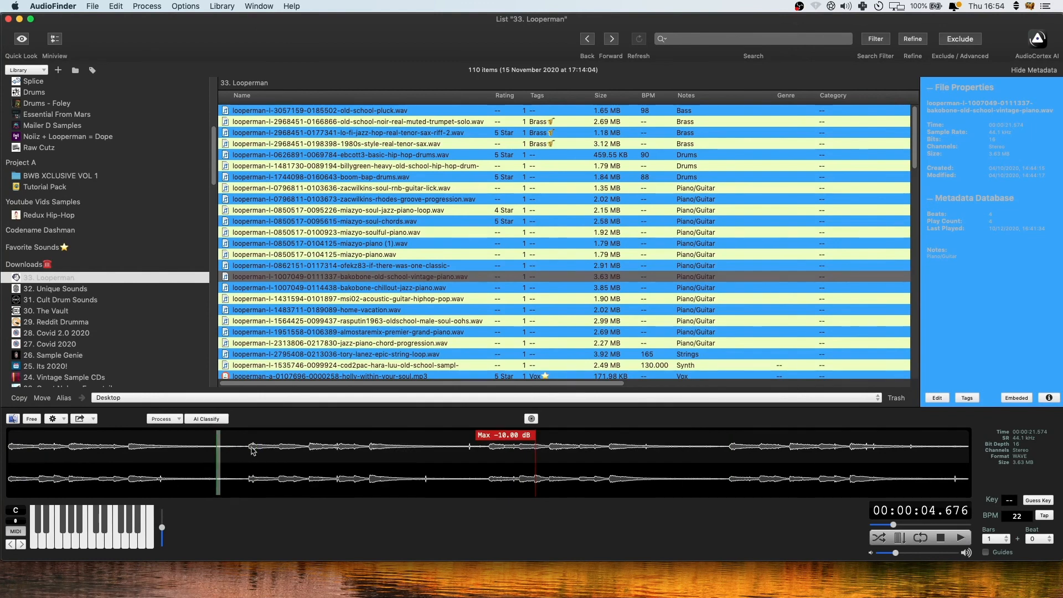
- Mark a playback region of the bakobone vintage piano loop starting near the eight-second mark
{"action": "left_click_drag", "start_coordinate": [370, 460], "coordinate": [461, 459]}
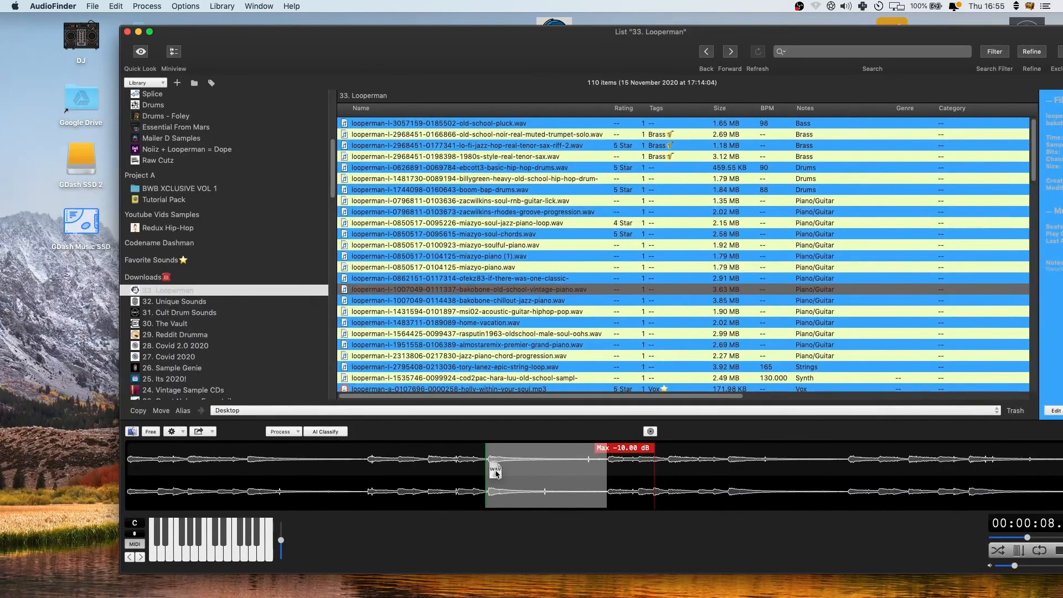
{"action": "left_click_drag", "start_coordinate": [494, 470], "coordinate": [54, 298]}
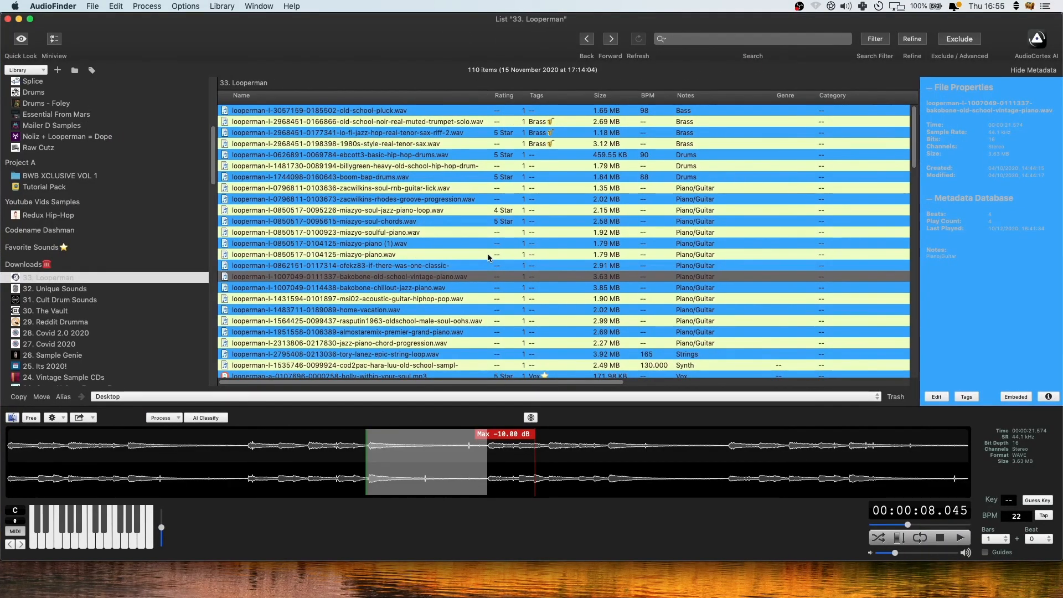
{"action": "mouse_move", "coordinate": [387, 457]}
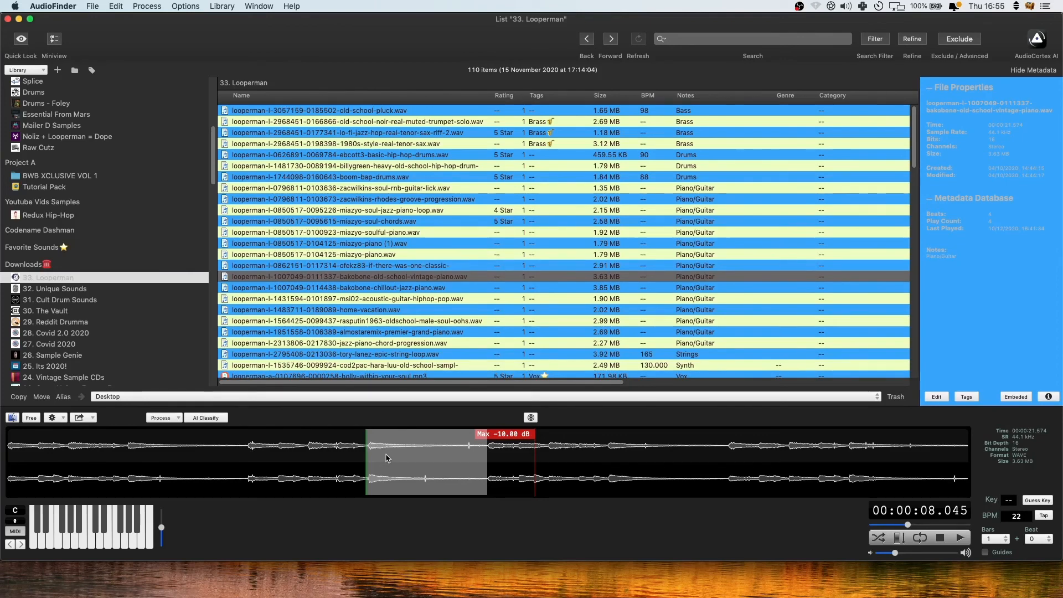
- Choose Arturia KeyStep 32 as the MIDI input device in MIDI Input Setup and confirm
{"action": "left_click", "coordinate": [185, 6]}
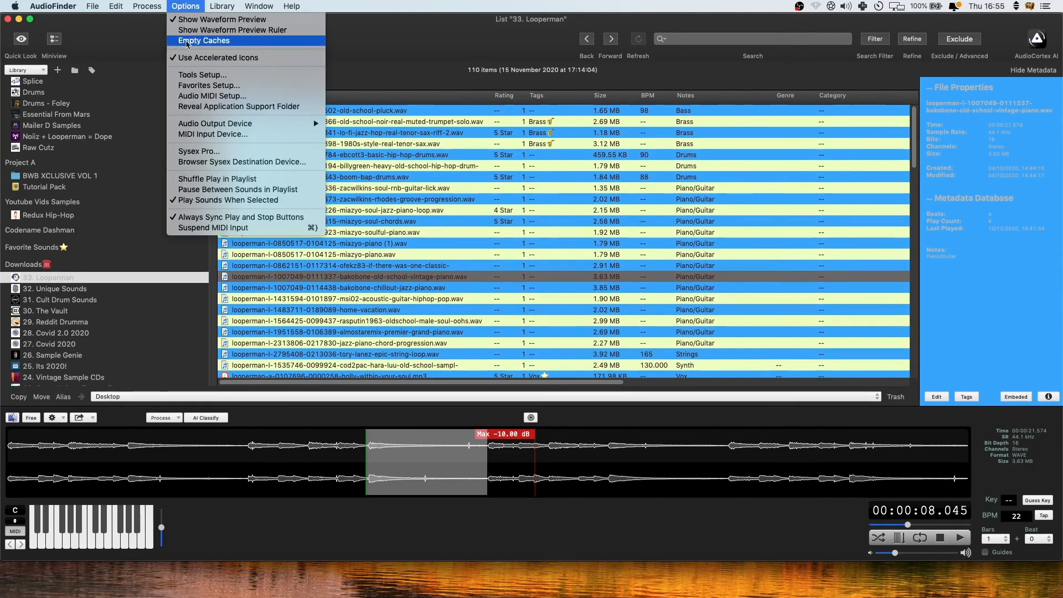
{"action": "left_click", "coordinate": [212, 134]}
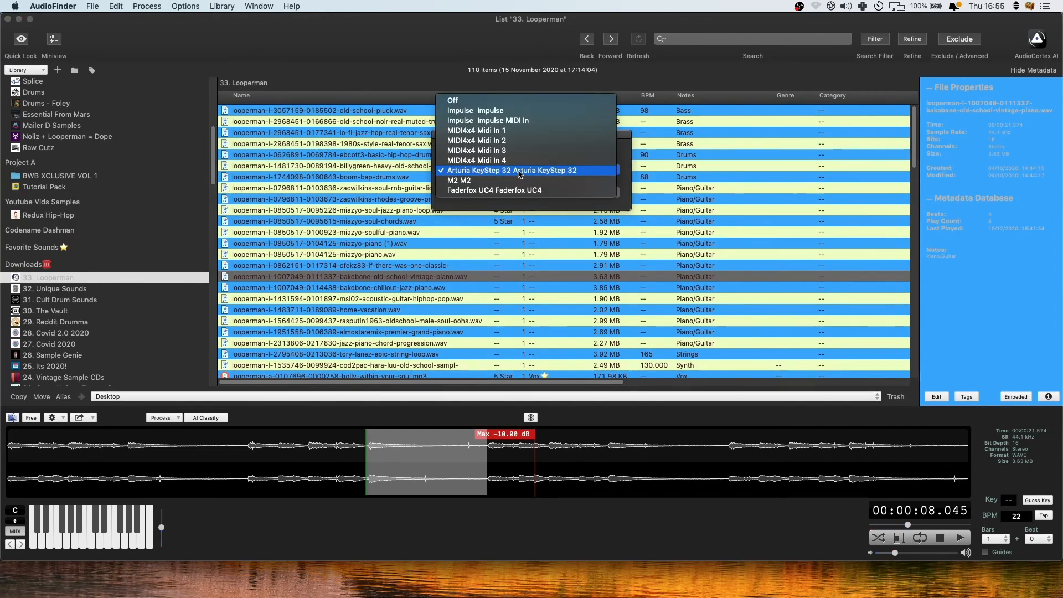
{"action": "left_click", "coordinate": [512, 170]}
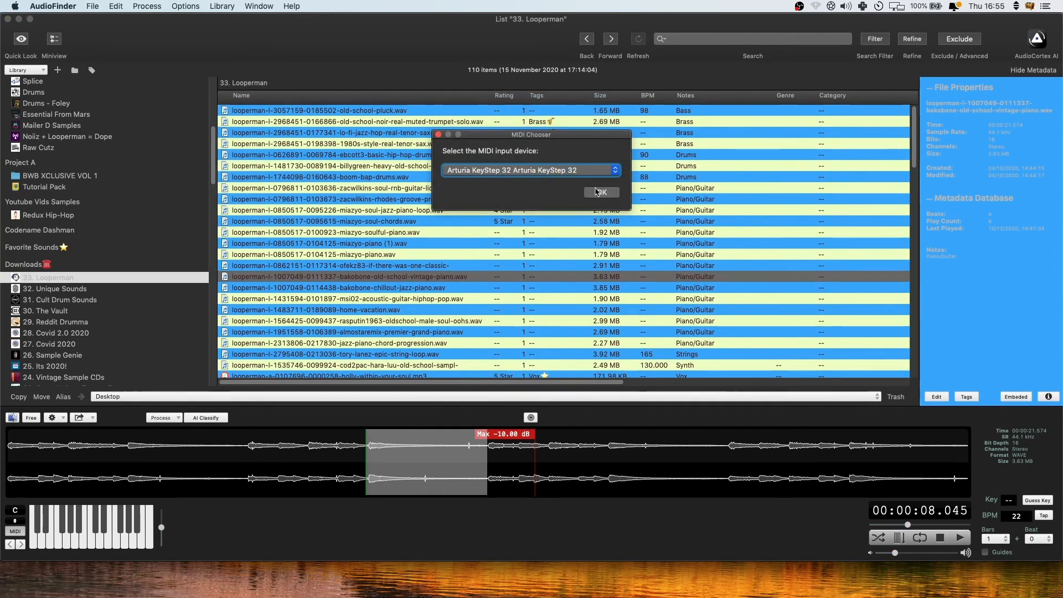
{"action": "left_click", "coordinate": [599, 191]}
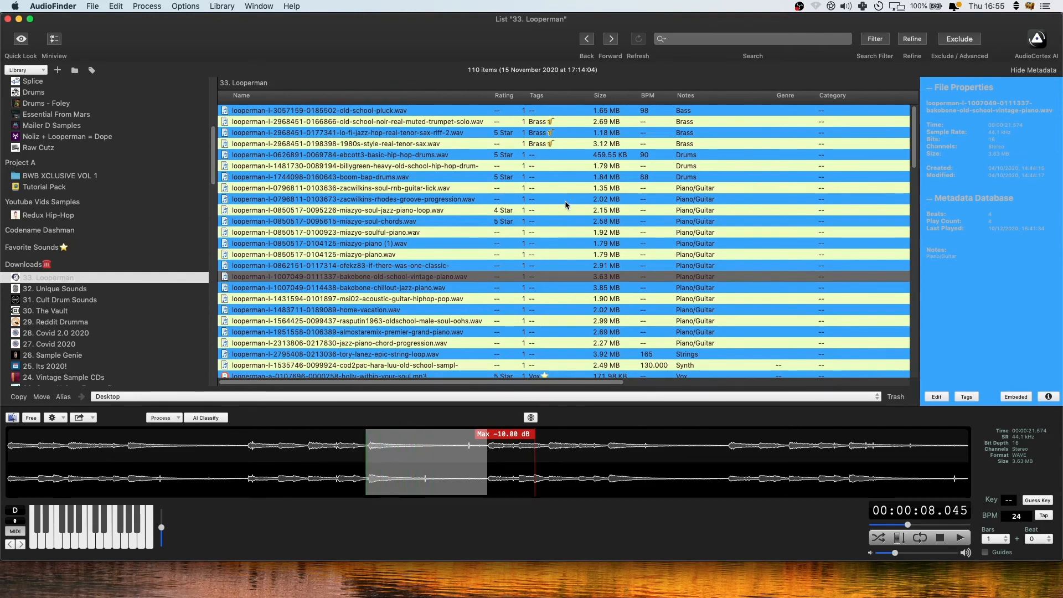
{"action": "mouse_move", "coordinate": [494, 465]}
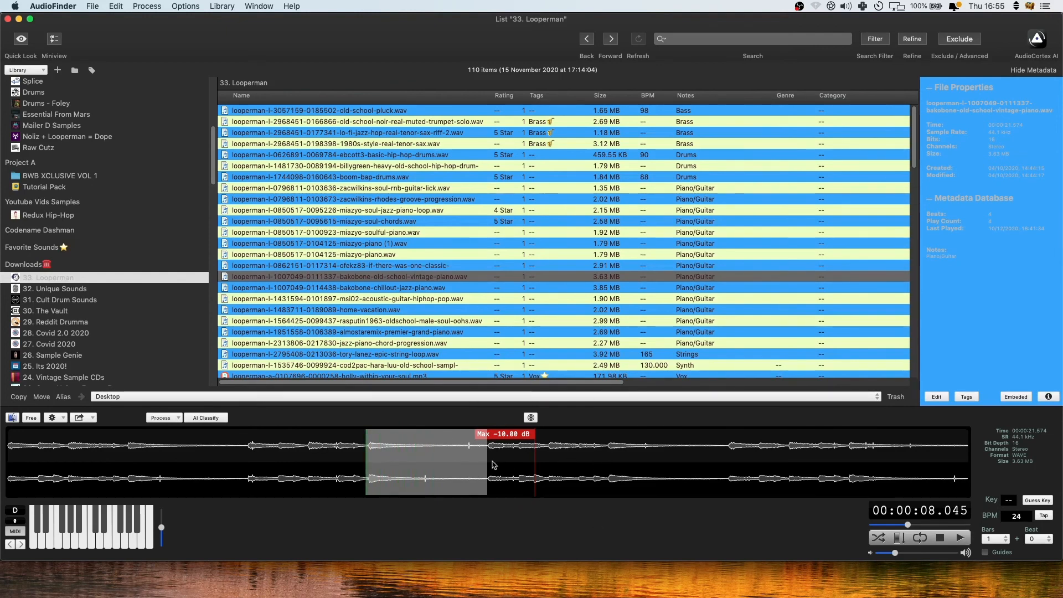
{"action": "mouse_move", "coordinate": [618, 451]}
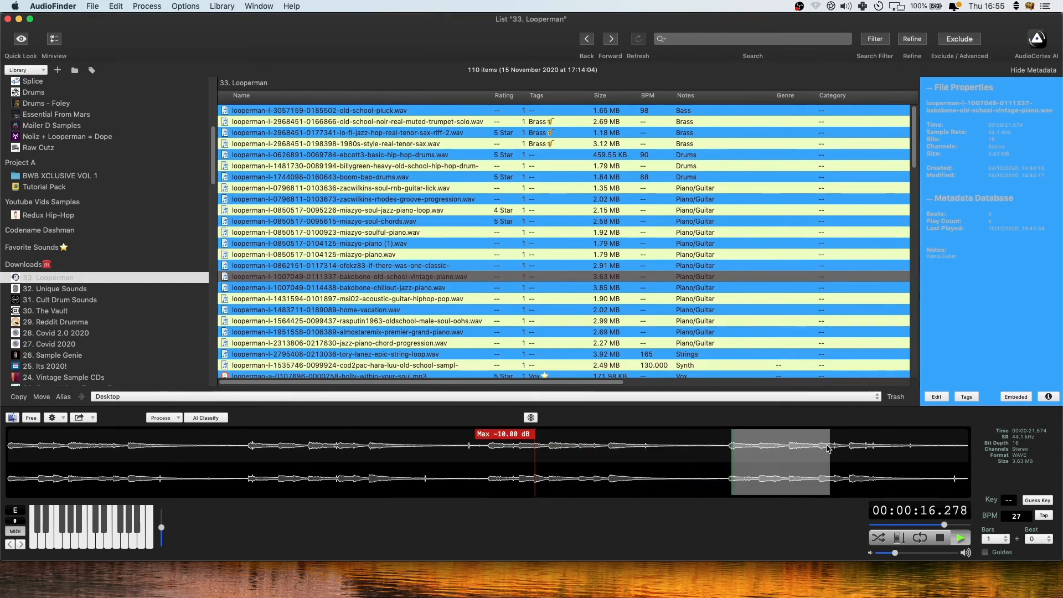
- Preview the piano loop from a later section, then from the marked region near its start
{"action": "left_click", "coordinate": [821, 445]}
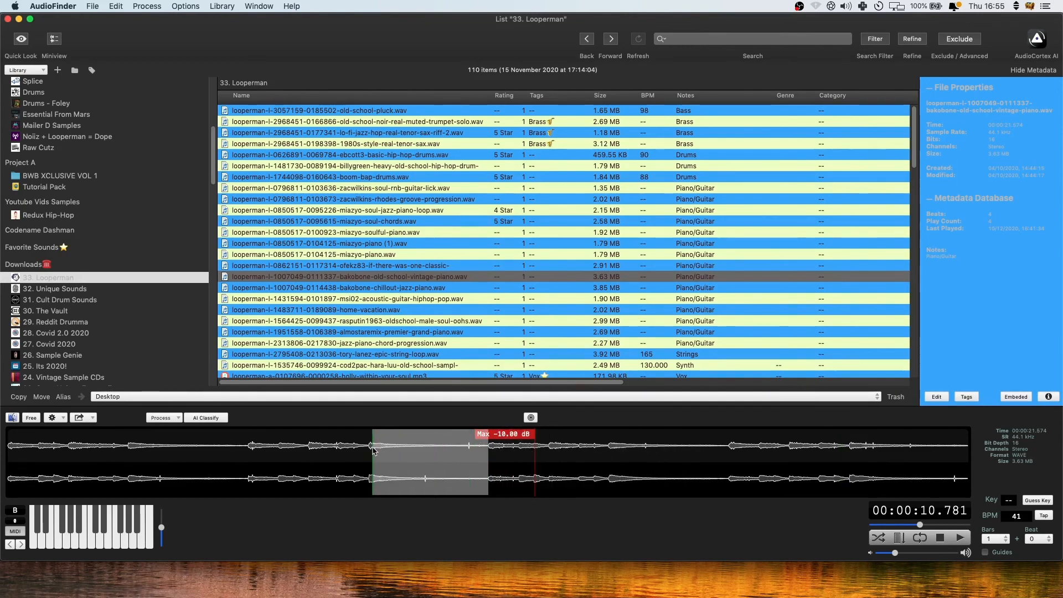
{"action": "left_click", "coordinate": [337, 288]}
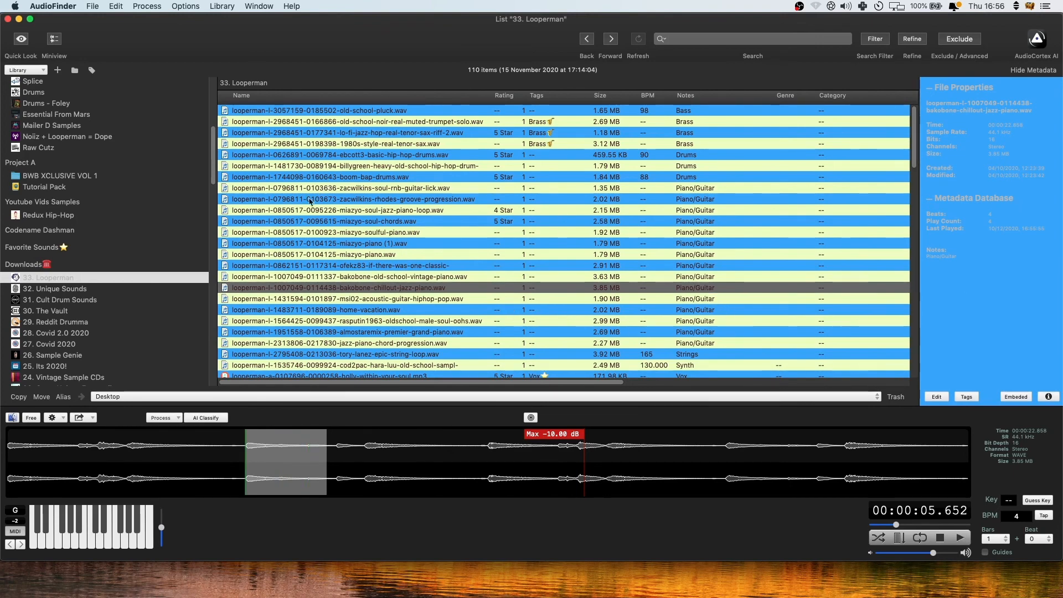
{"action": "mouse_move", "coordinate": [309, 457]}
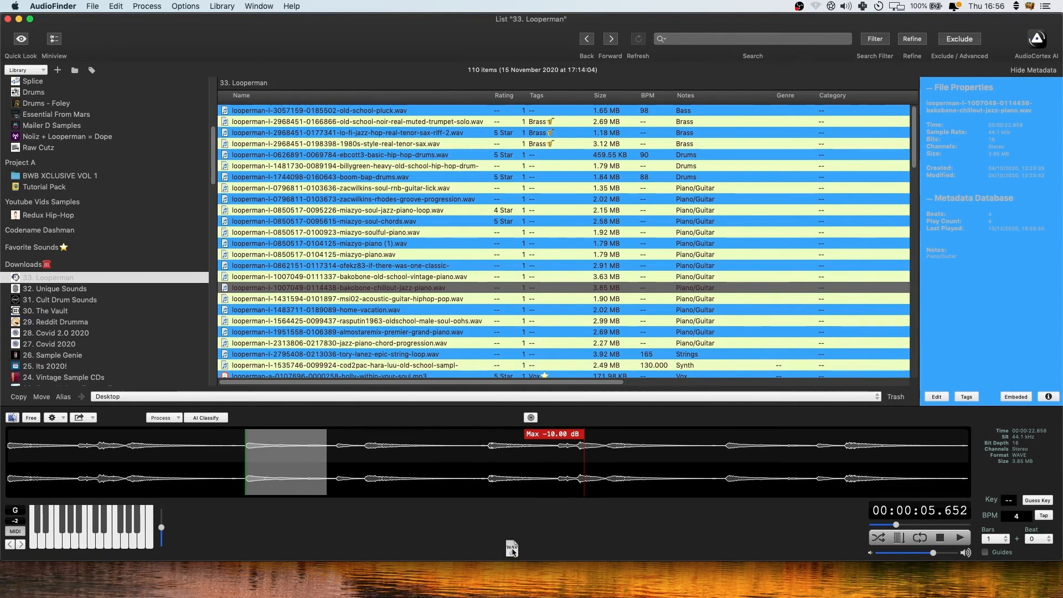
{"action": "mouse_move", "coordinate": [444, 476]}
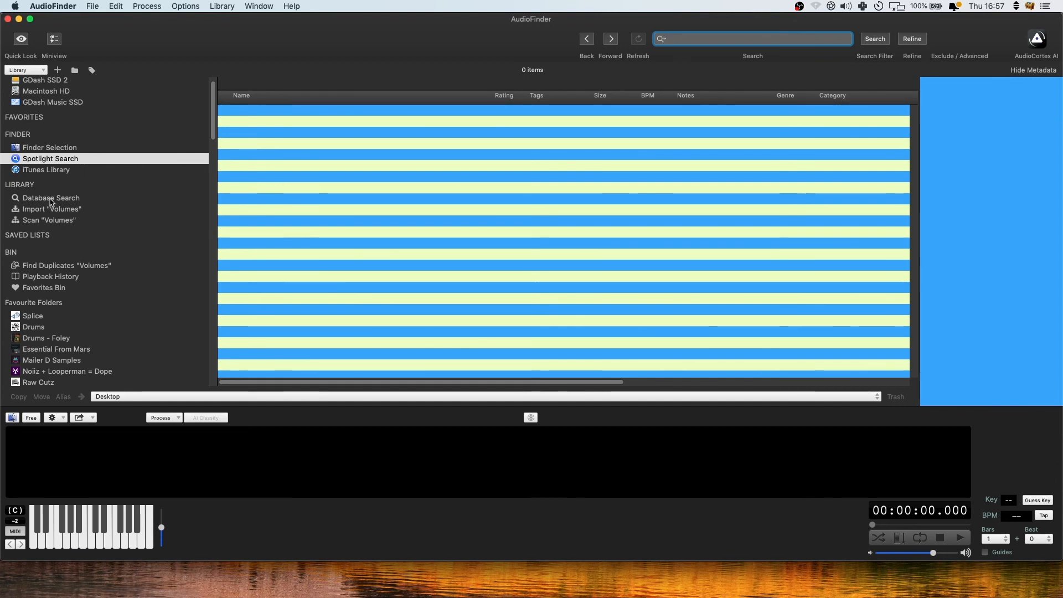
- Search Spotlight for 'kick' (23,568 items) and audition BT-Kick Norman from the results
{"action": "left_click", "coordinate": [753, 39]}
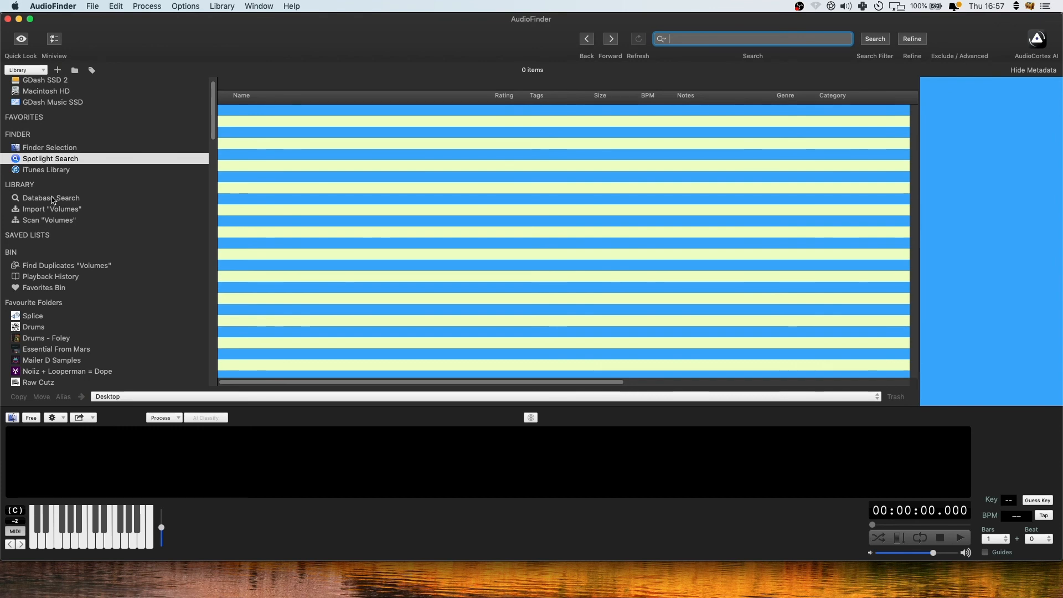
{"action": "mouse_move", "coordinate": [406, 229]}
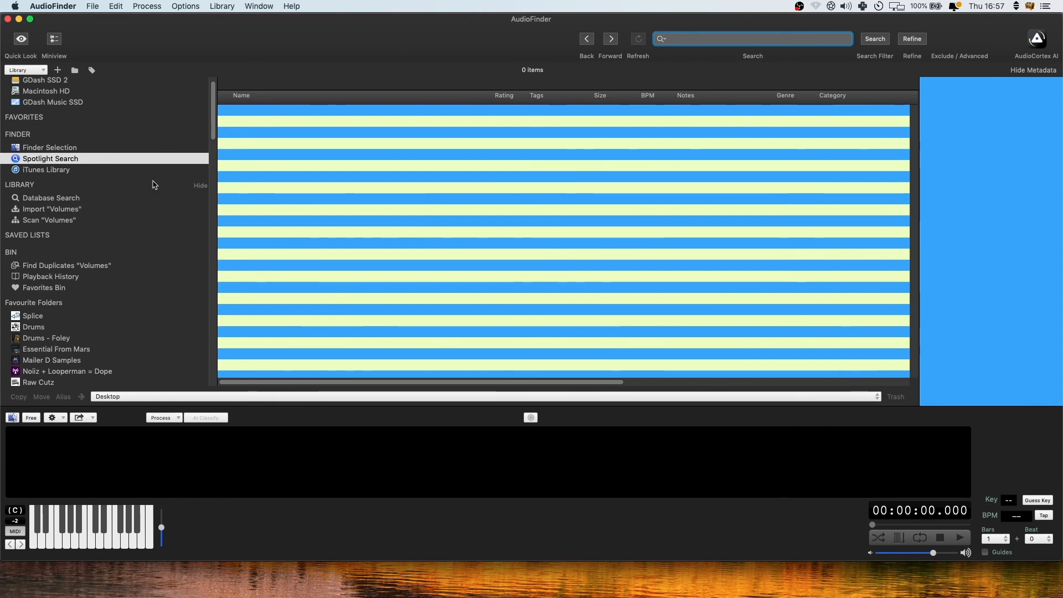
{"action": "type", "text": "k"}
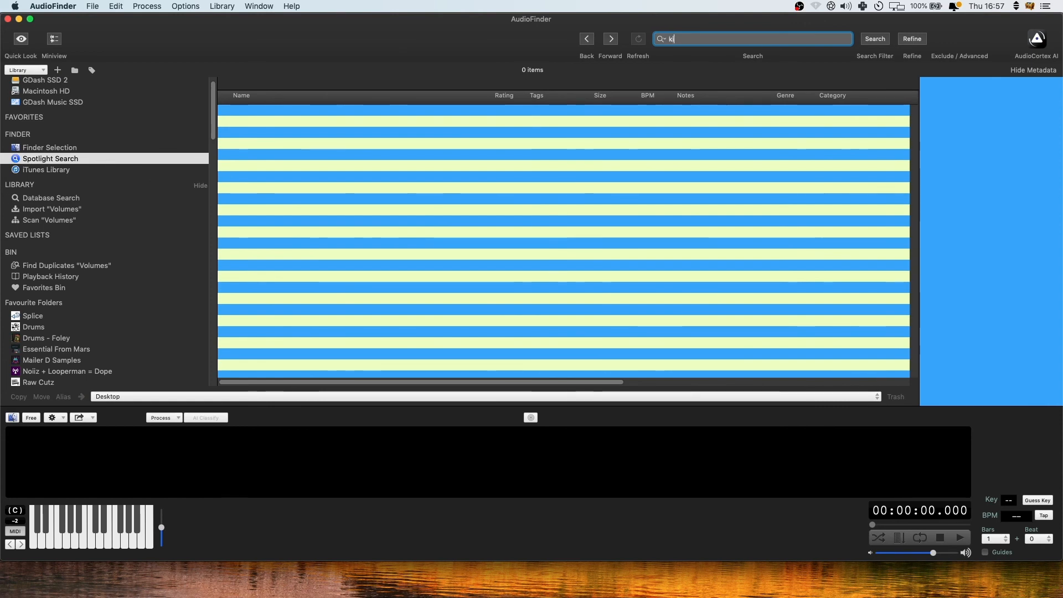
{"action": "type", "text": "ick"}
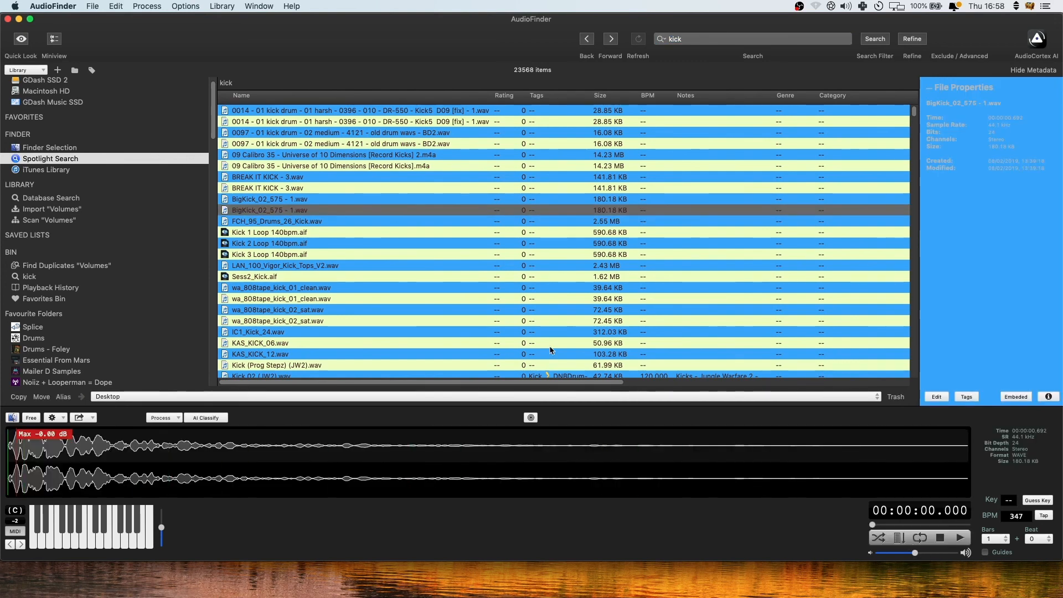
{"action": "left_click", "coordinate": [270, 232]}
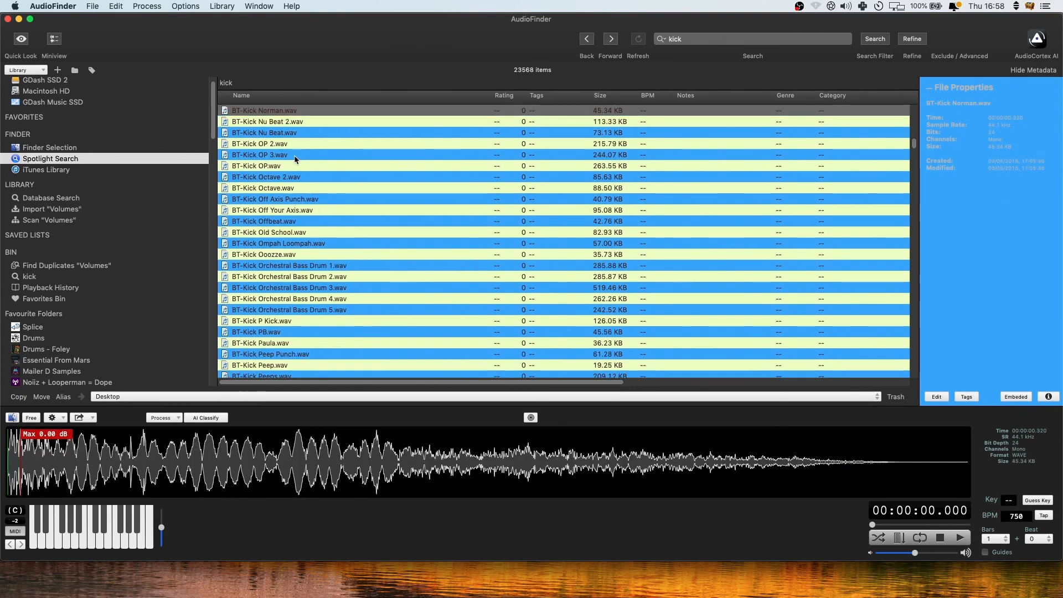
- Replay BT-Kick Norman.wav from the 18-item Playback History list
{"action": "left_click", "coordinate": [49, 287]}
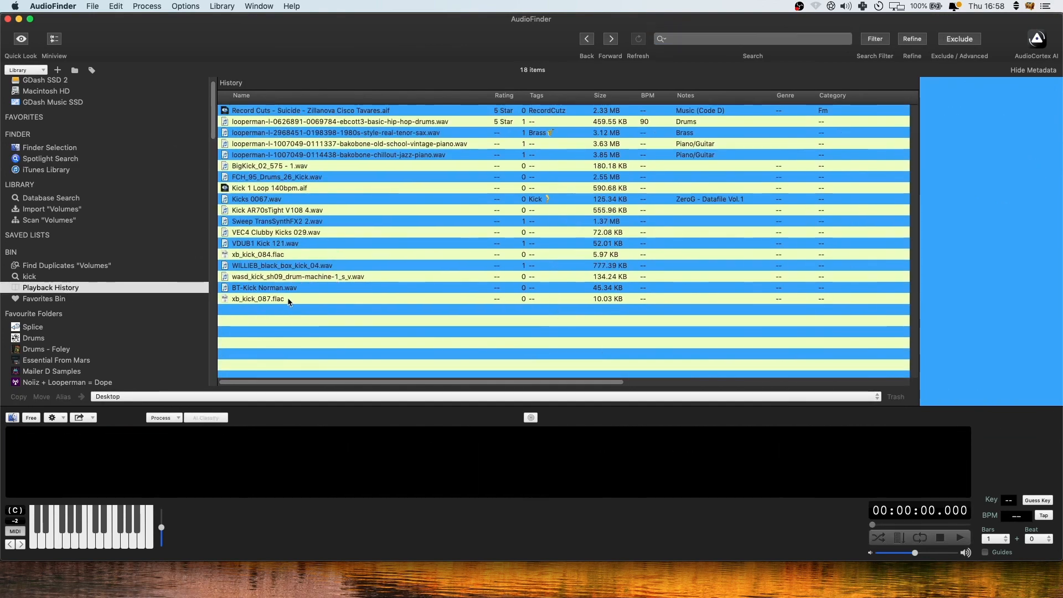
{"action": "left_click", "coordinate": [265, 288]}
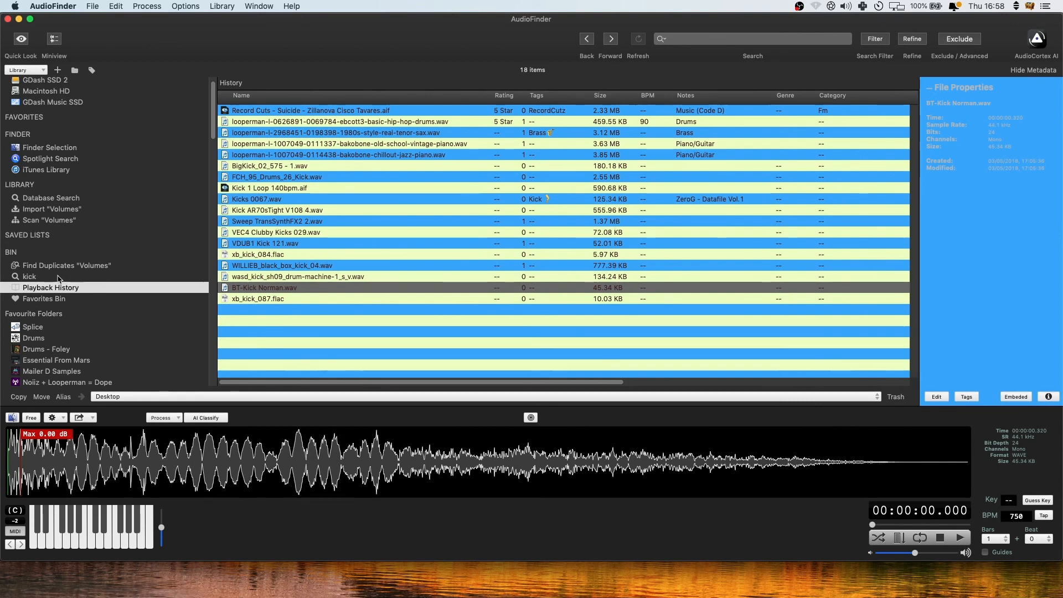
- Save a 'snare' Spotlight search (26,437 items) beside 'kick', then return to the kick results
{"action": "left_click", "coordinate": [31, 276]}
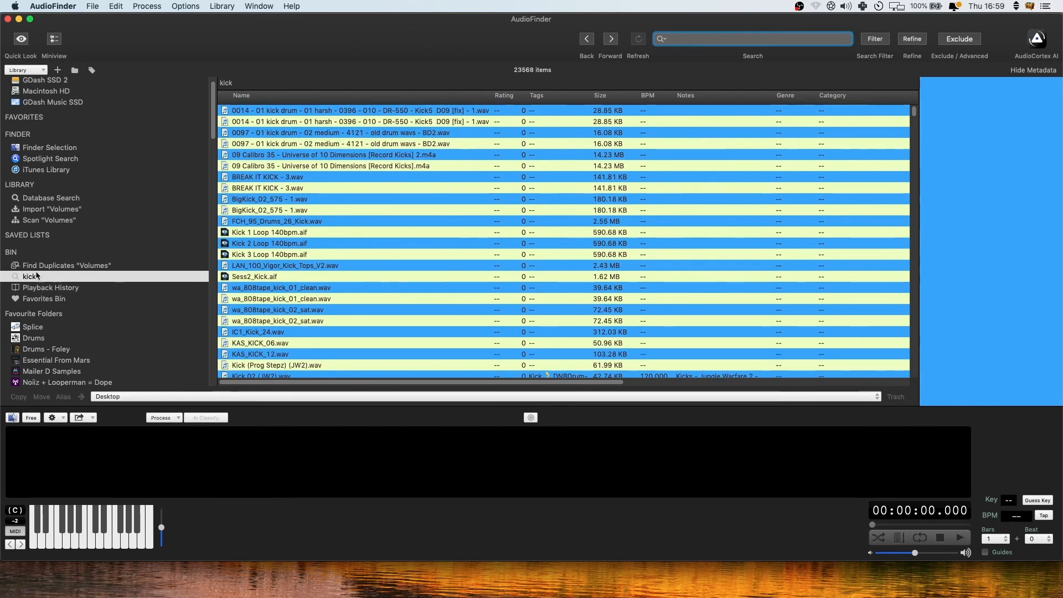
{"action": "left_click", "coordinate": [50, 159]}
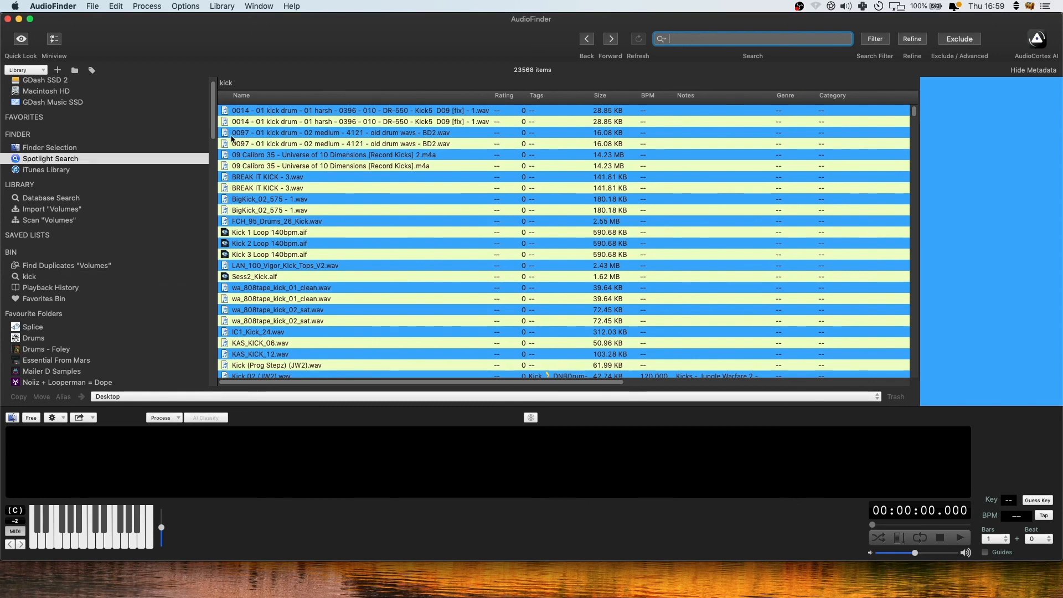
{"action": "type", "text": "snare"}
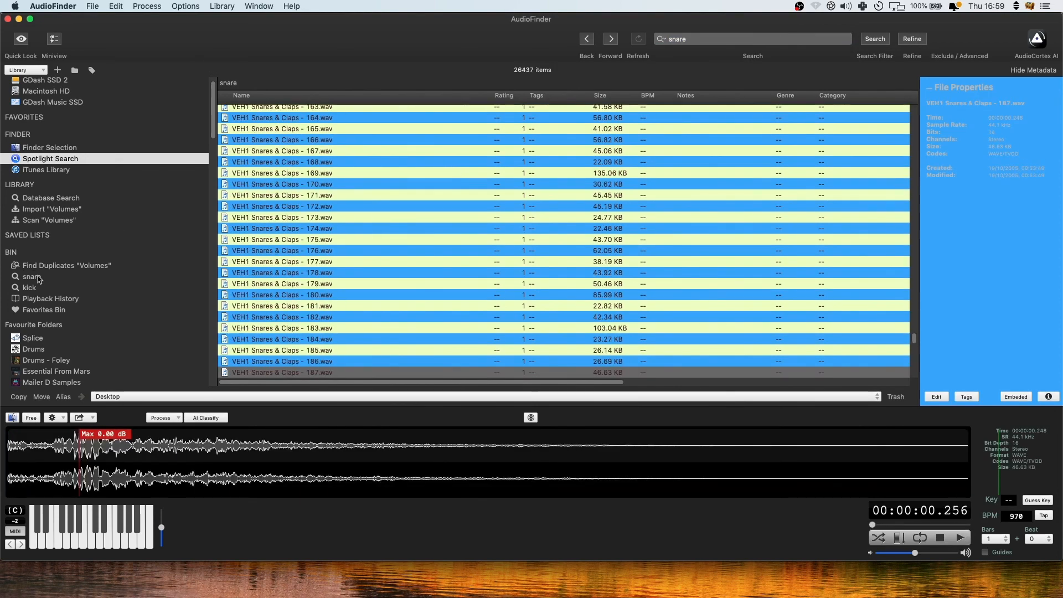
{"action": "left_click", "coordinate": [31, 276]}
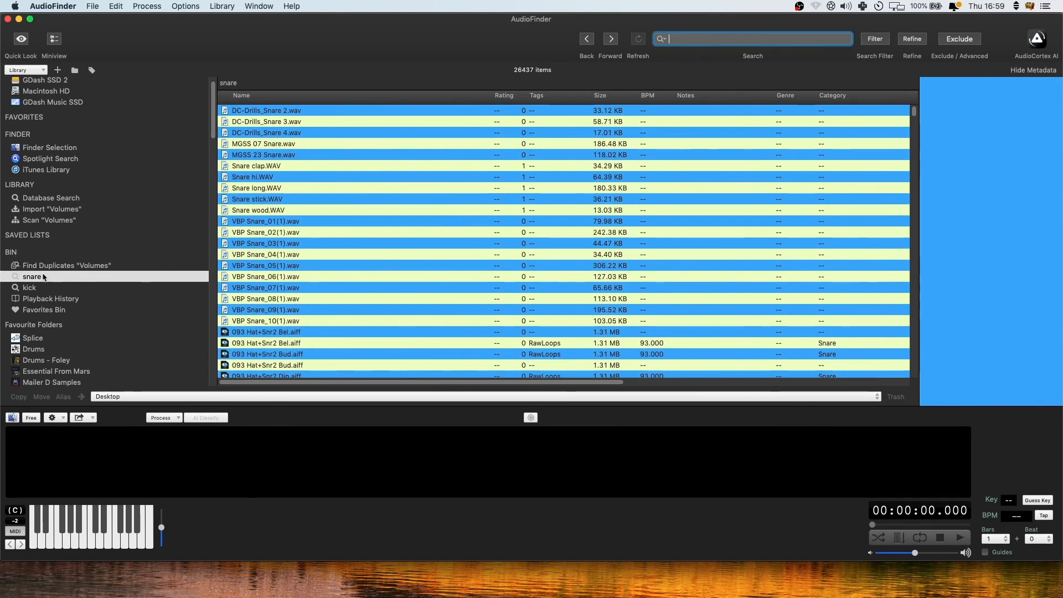
{"action": "scroll", "scroll_direction": "down", "scroll_amount": 3}
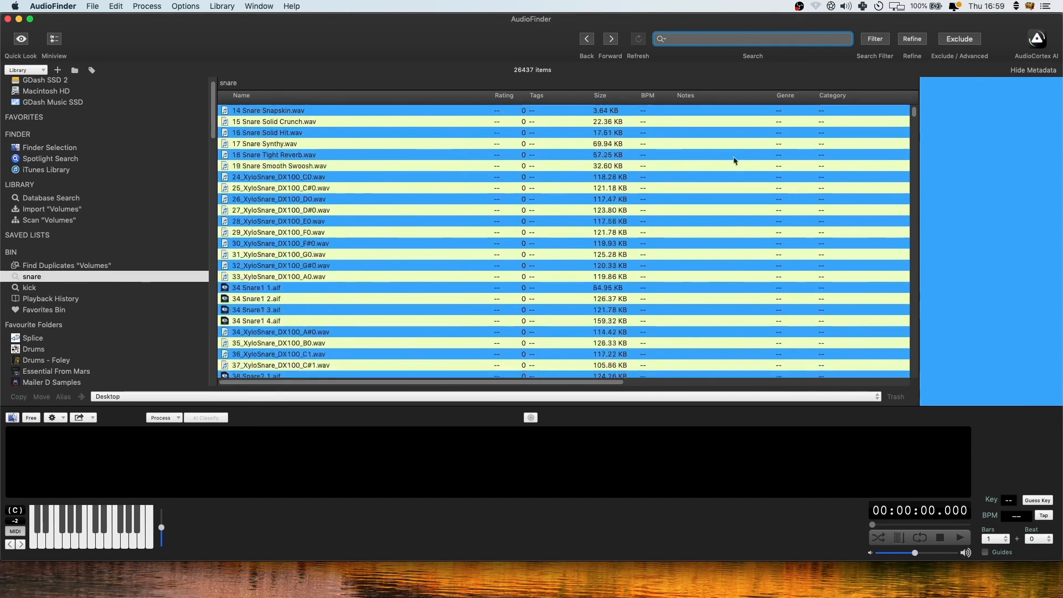
{"action": "left_click", "coordinate": [30, 287]}
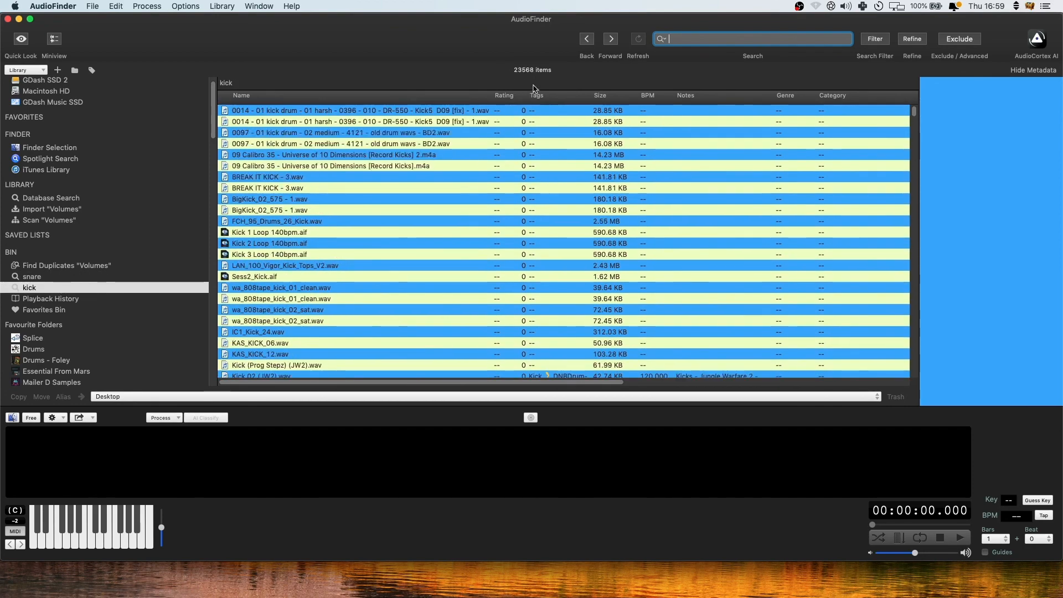
{"action": "mouse_move", "coordinate": [64, 253]}
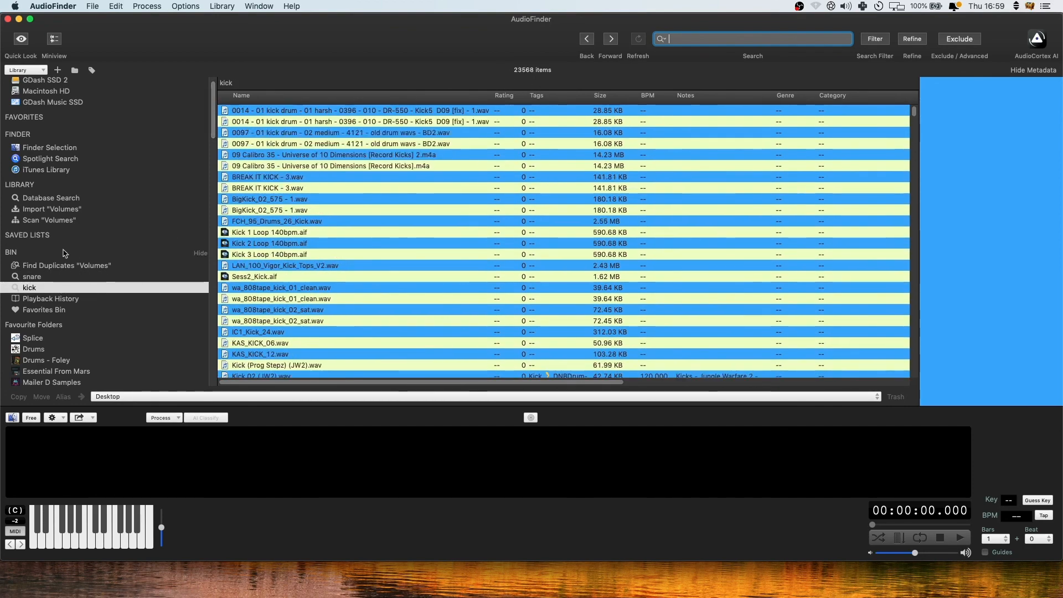
{"action": "mouse_move", "coordinate": [83, 265]}
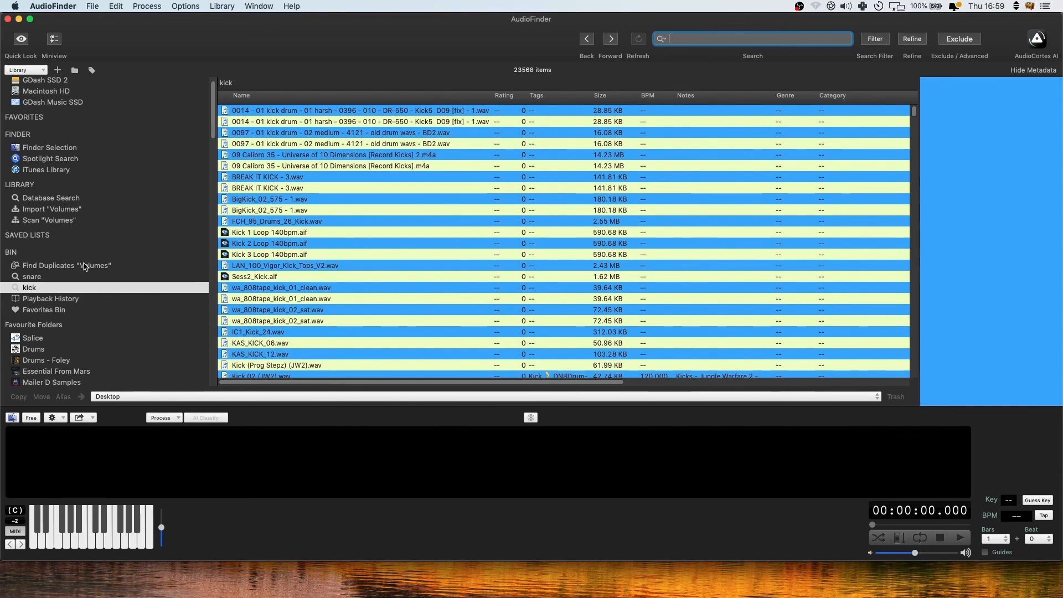
- Return to the snare results and disable Show Waveform Preview in Options
{"action": "left_click", "coordinate": [31, 277]}
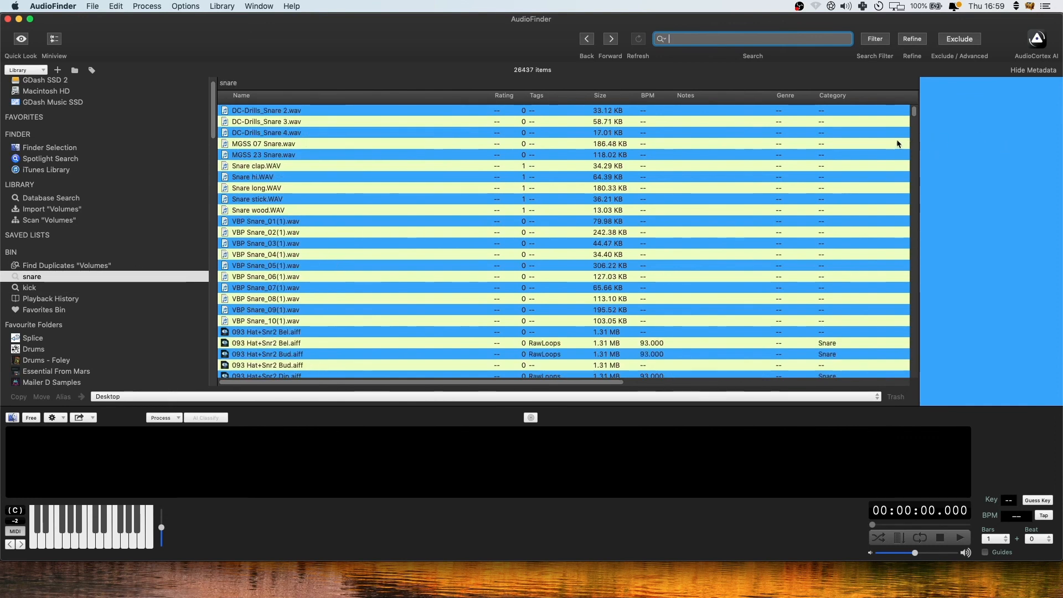
{"action": "mouse_move", "coordinate": [890, 146]}
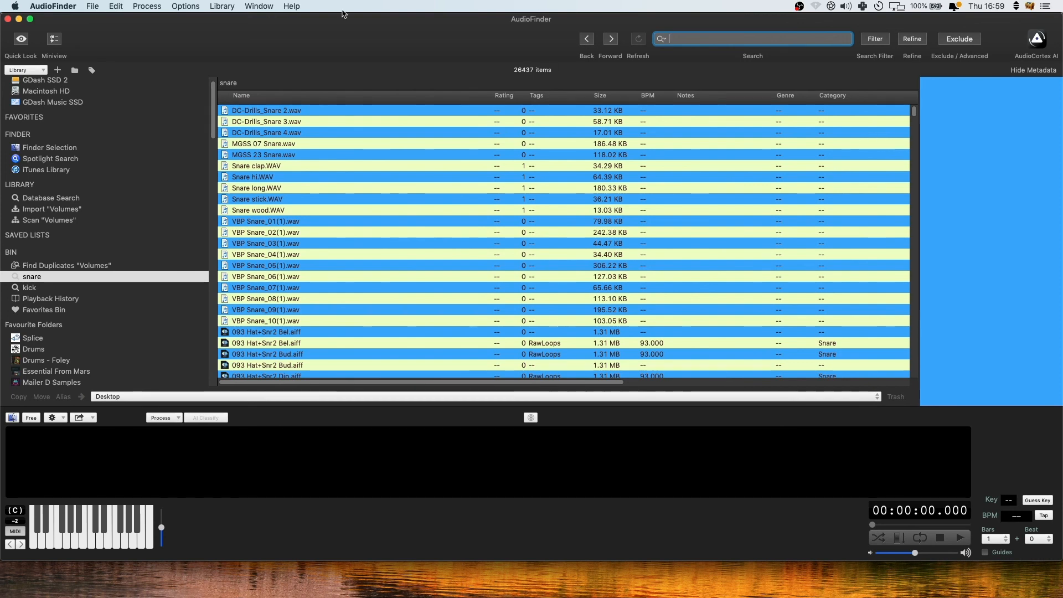
{"action": "left_click", "coordinate": [222, 7]}
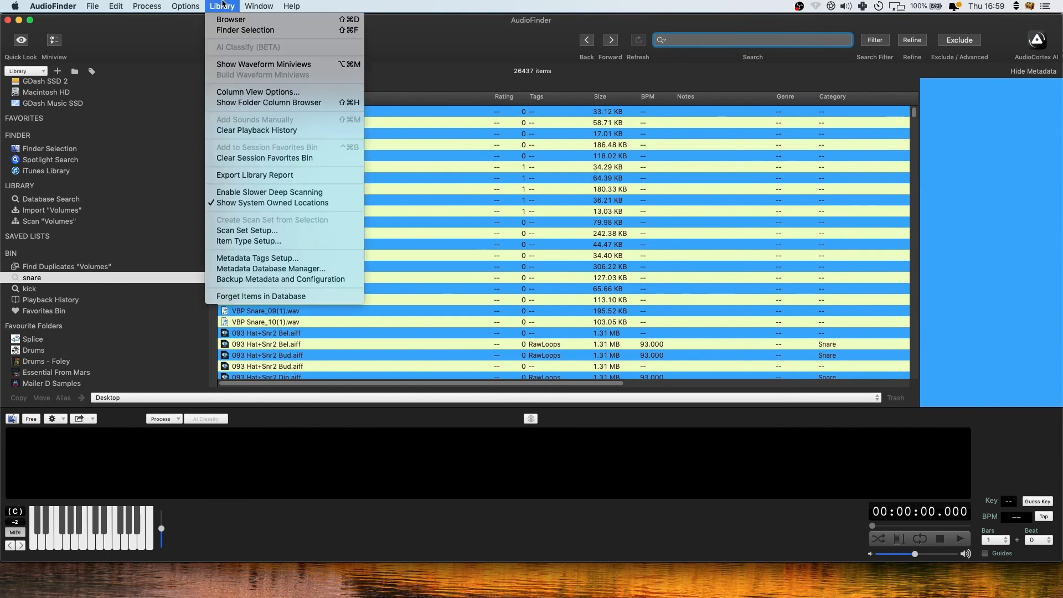
{"action": "left_click", "coordinate": [185, 6]}
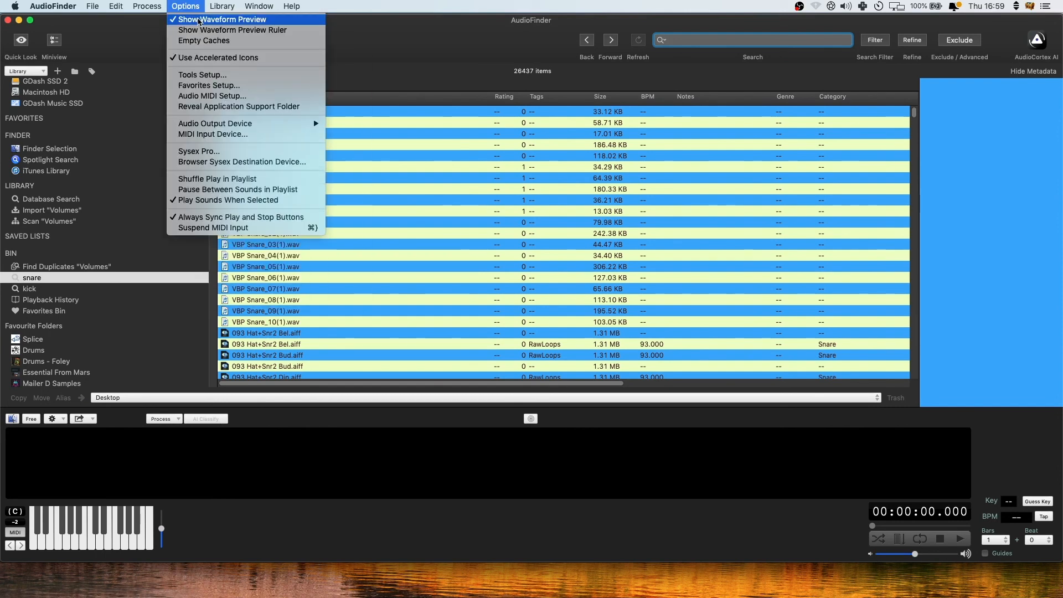
{"action": "left_click", "coordinate": [222, 19]}
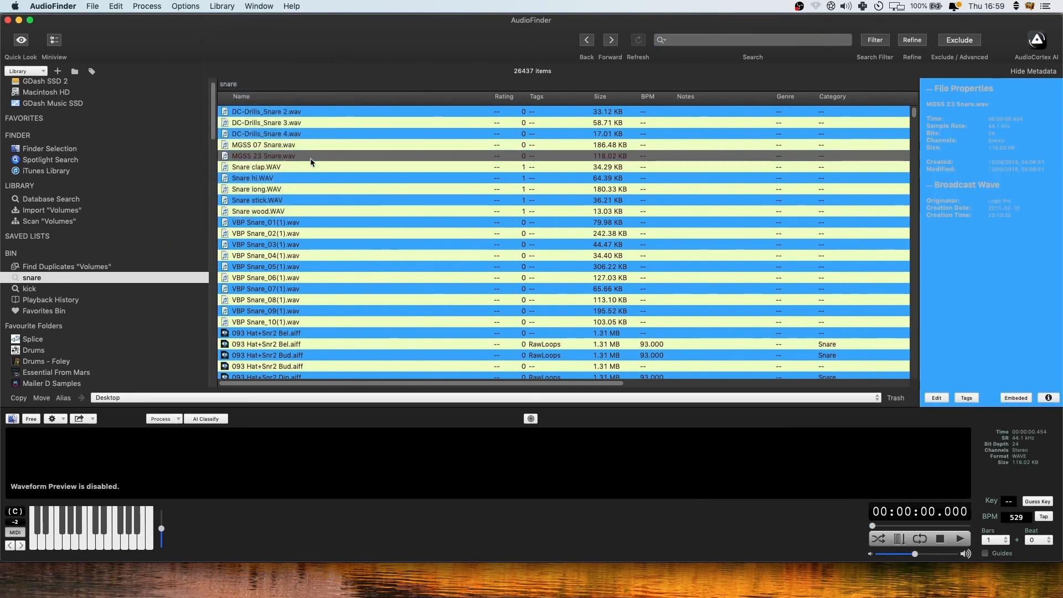
{"action": "mouse_move", "coordinate": [469, 455]}
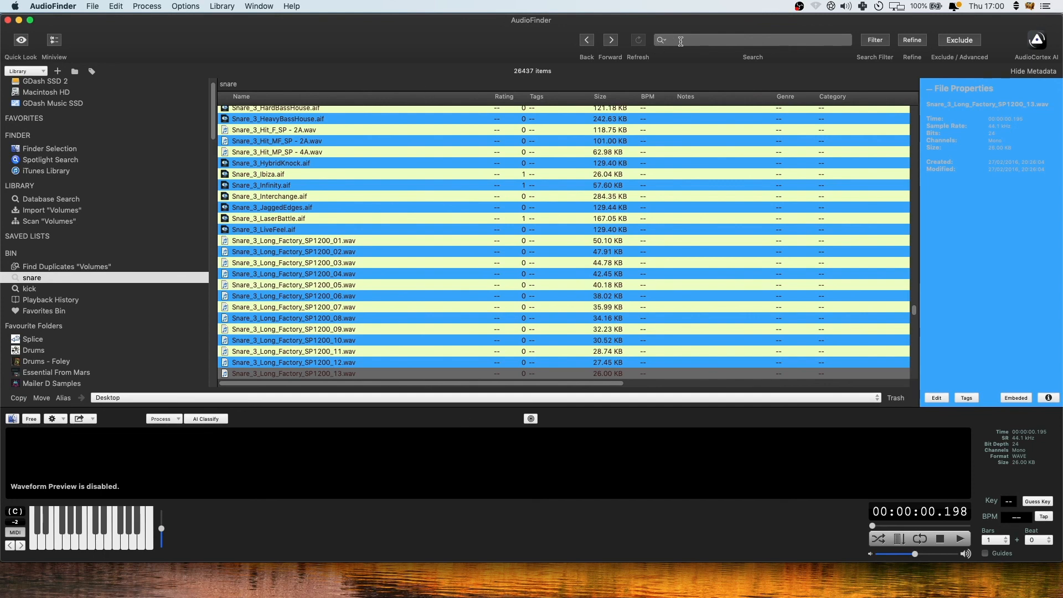
- Enter 'brass' as a new Spotlight search term alongside snare and kick
{"action": "type", "text": "brass"}
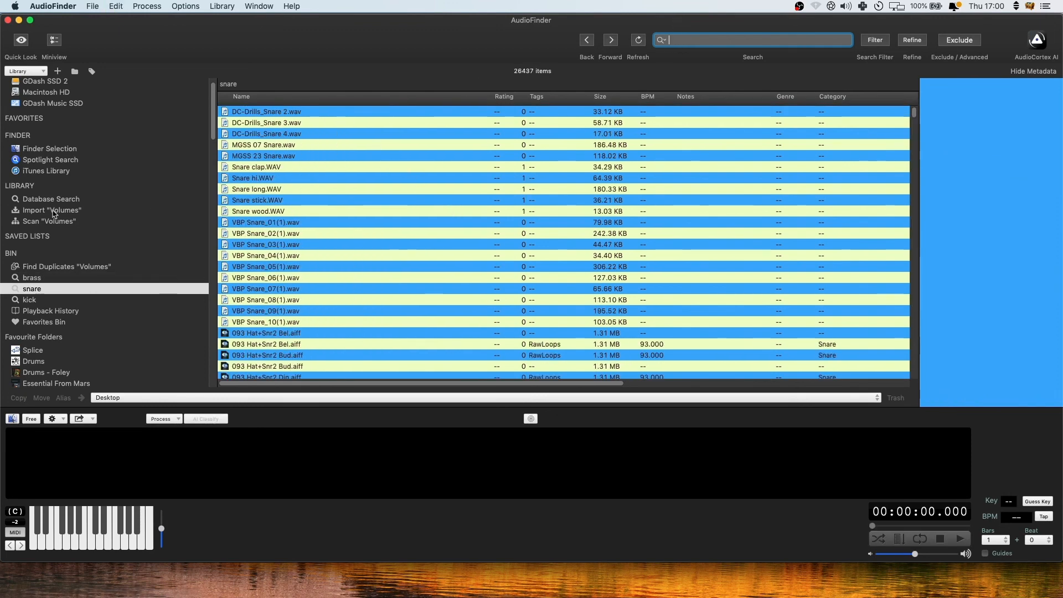
- Run the 'brass' Spotlight search (2,225 items) and audition a YT-BRASS TTS SH sample
{"action": "type", "text": "brass"}
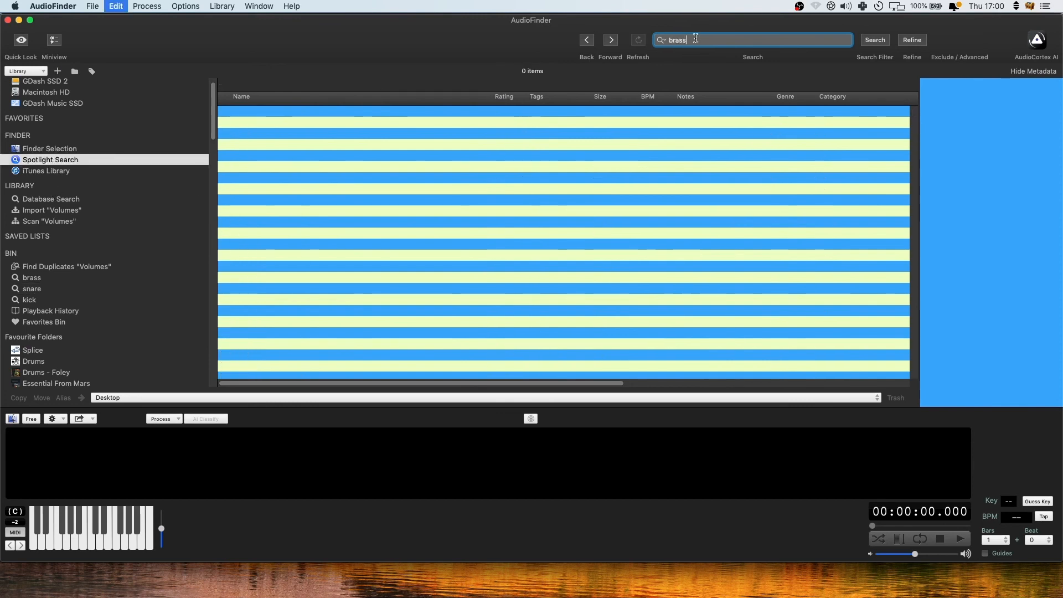
{"action": "key", "text": "enter"}
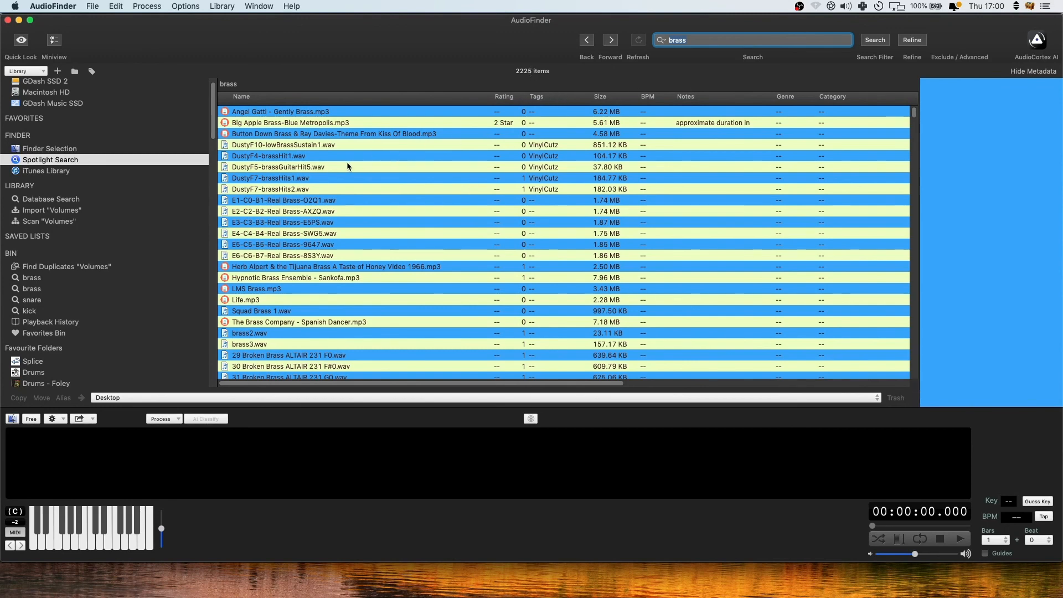
{"action": "left_click", "coordinate": [267, 156]}
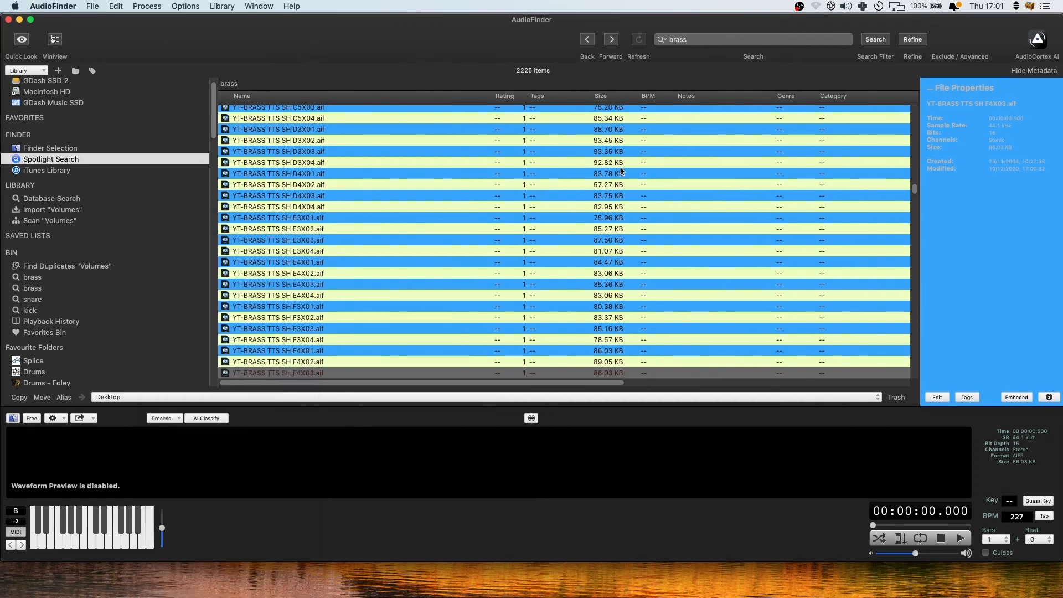
- Tap out the beat on the BPM Tap Pad until it reads 106 BPM, then close the pad
{"action": "left_click", "coordinate": [1043, 516]}
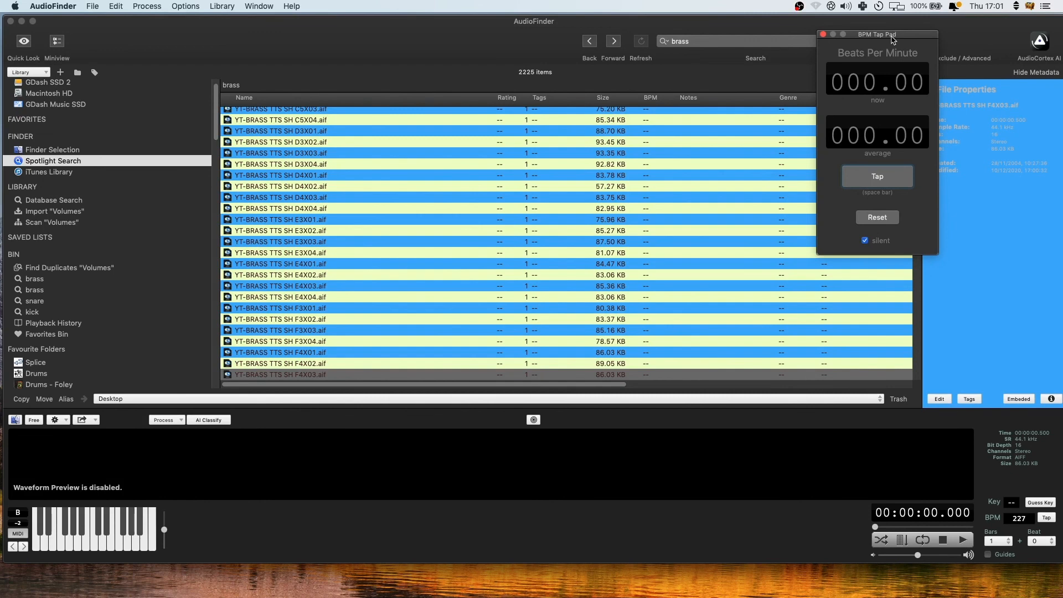
{"action": "left_click", "coordinate": [877, 176]}
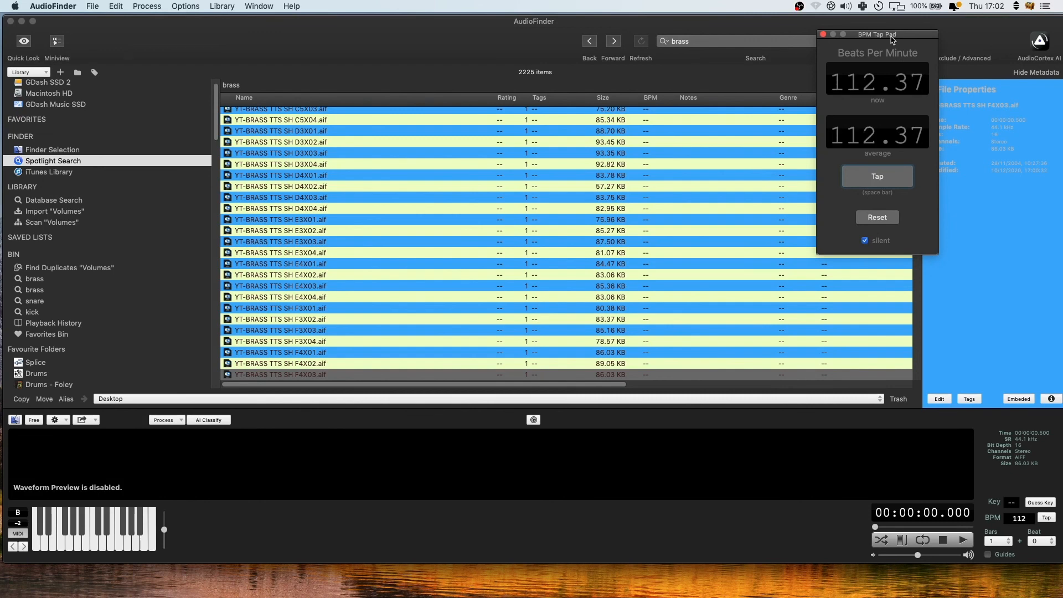
{"action": "left_click", "coordinate": [876, 176]}
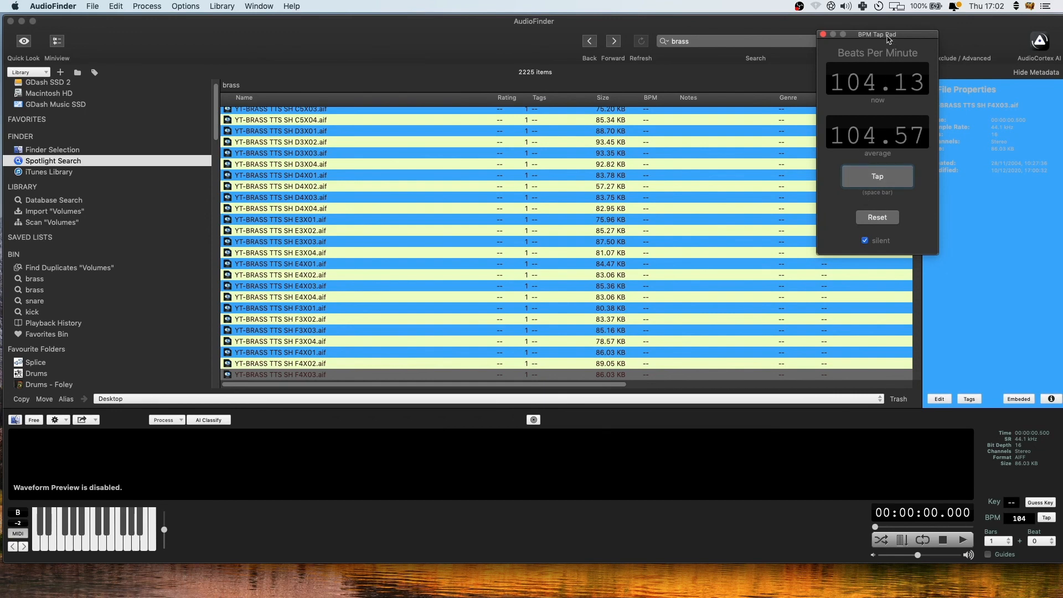
{"action": "left_click", "coordinate": [877, 176]}
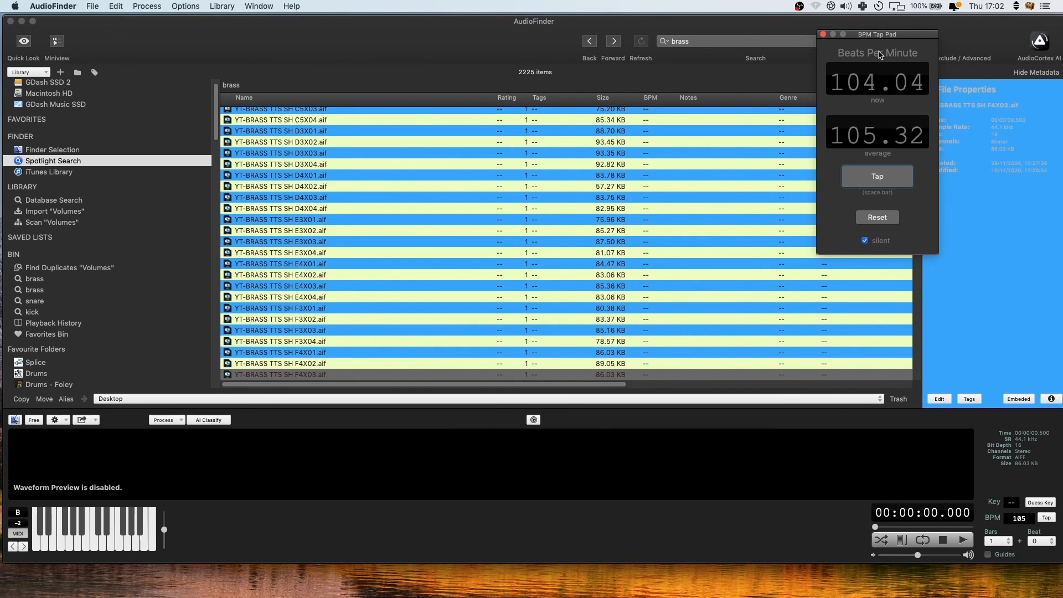
{"action": "left_click", "coordinate": [877, 176]}
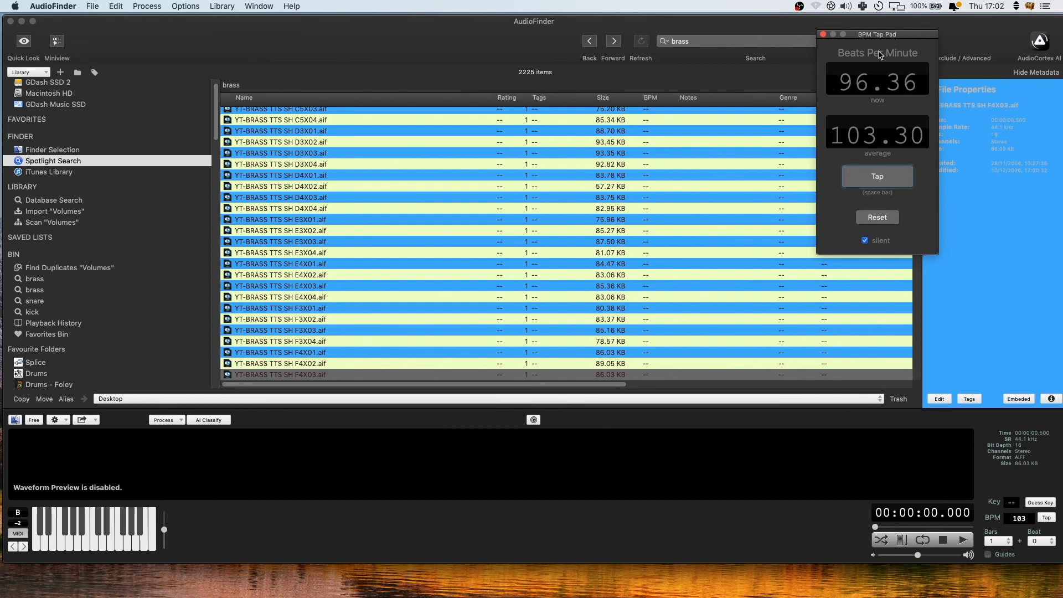
{"action": "left_click", "coordinate": [877, 176]}
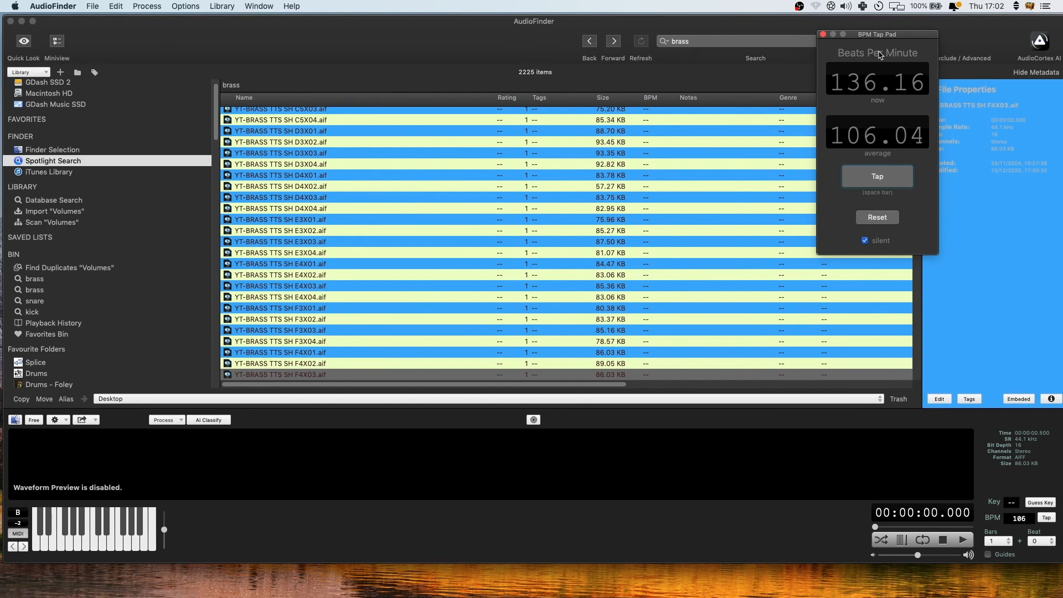
{"action": "left_click", "coordinate": [823, 35]}
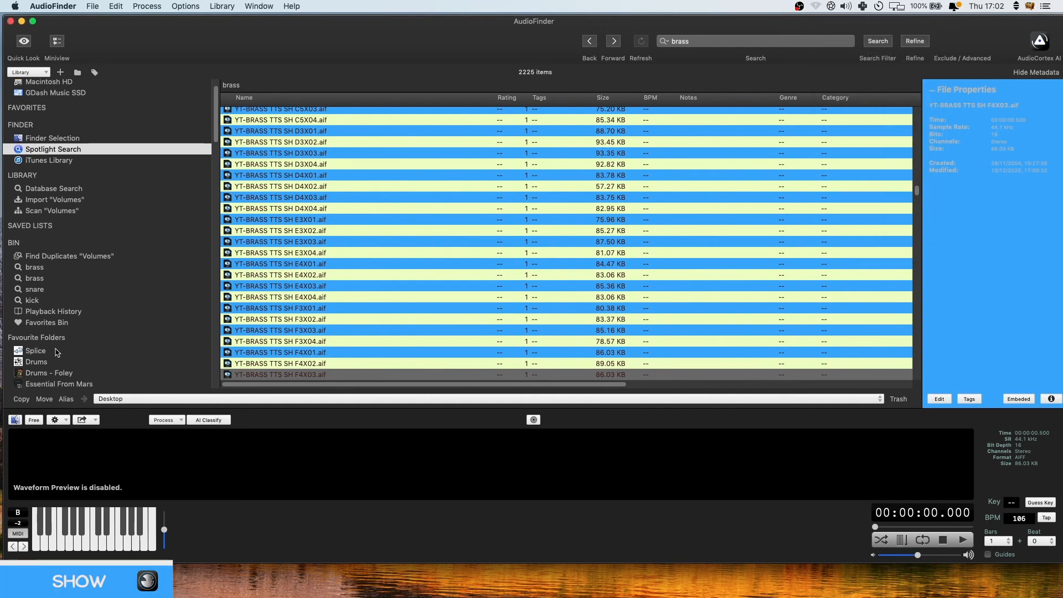
- From the Splice favourite, search 'kick' and reveal DC-Drills_Kick 2.WAV in Finder
{"action": "left_click", "coordinate": [35, 351]}
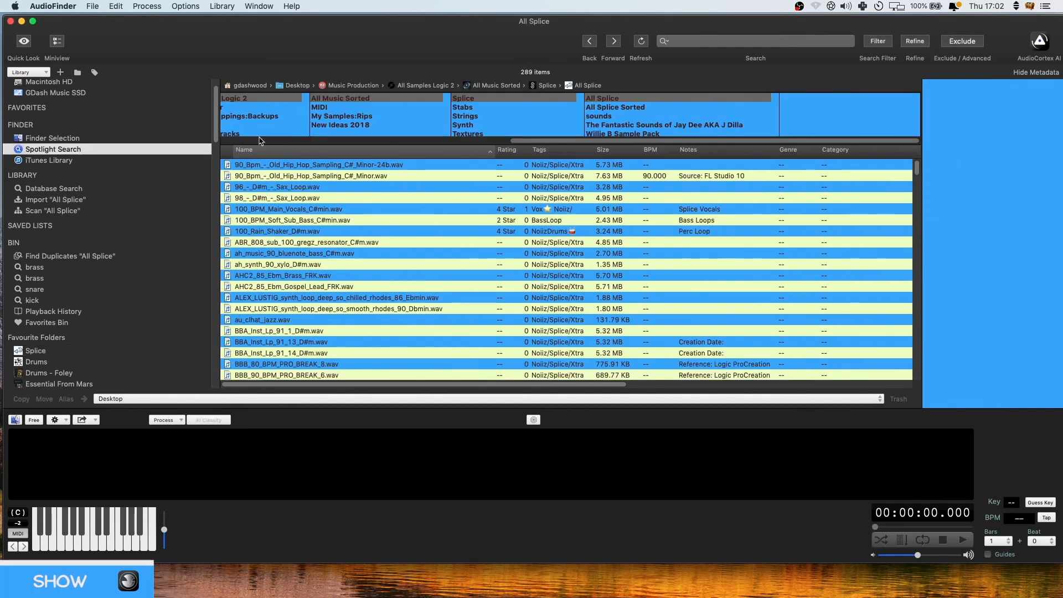
{"action": "type", "text": "kick"}
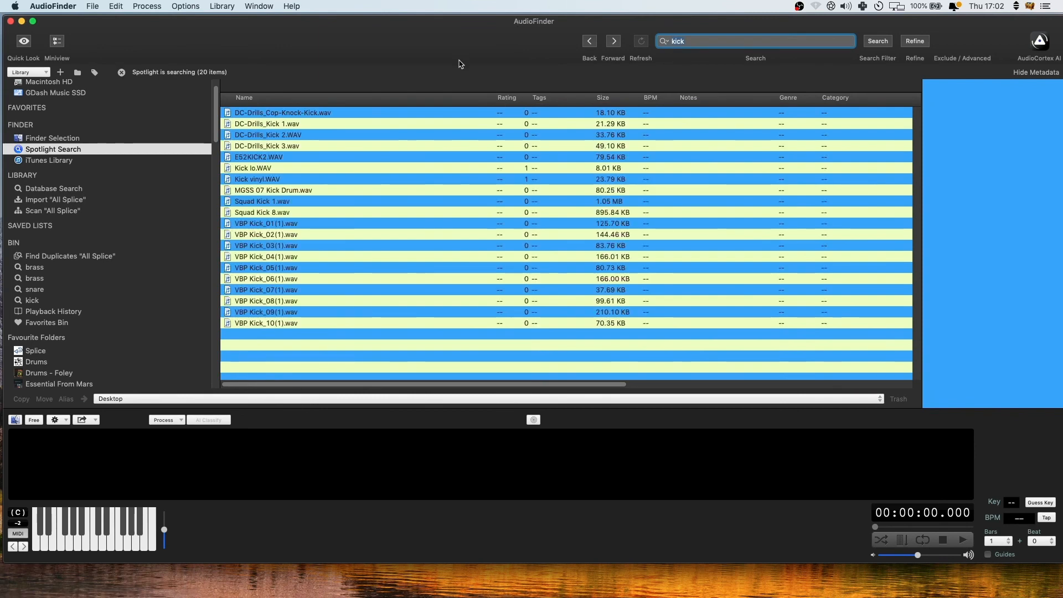
{"action": "left_click", "coordinate": [267, 134]}
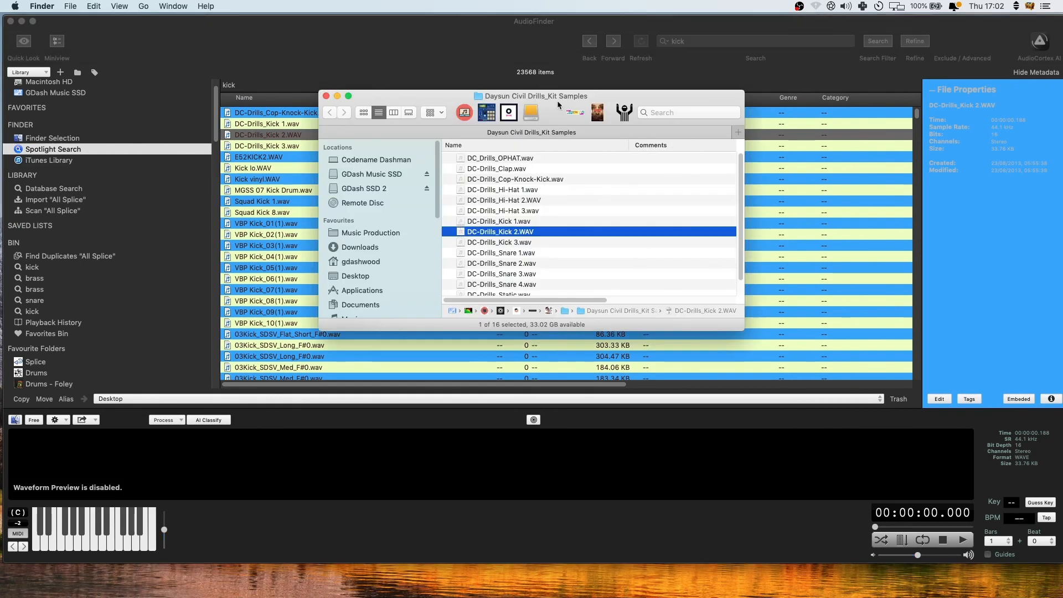
{"action": "left_click", "coordinate": [534, 96]}
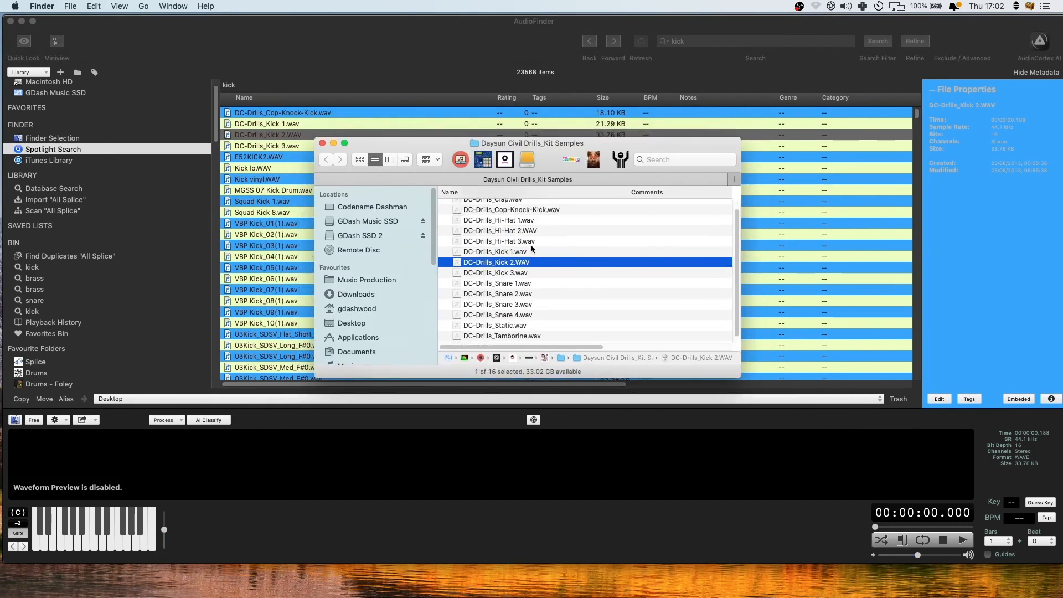
{"action": "right_click", "coordinate": [284, 134]}
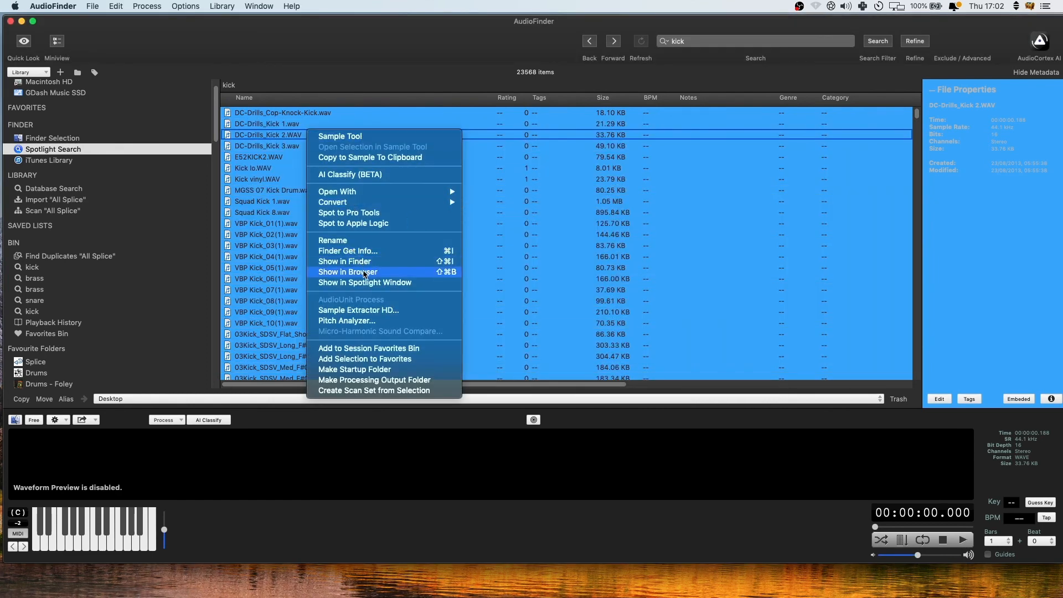
- Show Kick 2's Daysun Civil Drills Kit Samples folder in the browser and audition DC-Drills_Hi-Hat 2.WAV
{"action": "left_click", "coordinate": [347, 272]}
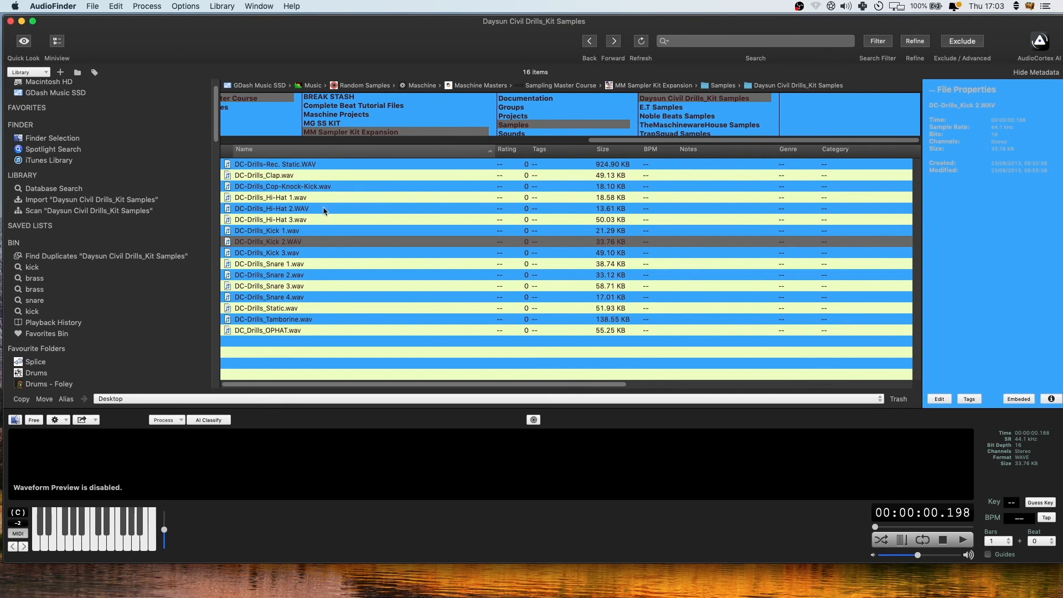
{"action": "left_click", "coordinate": [271, 208]}
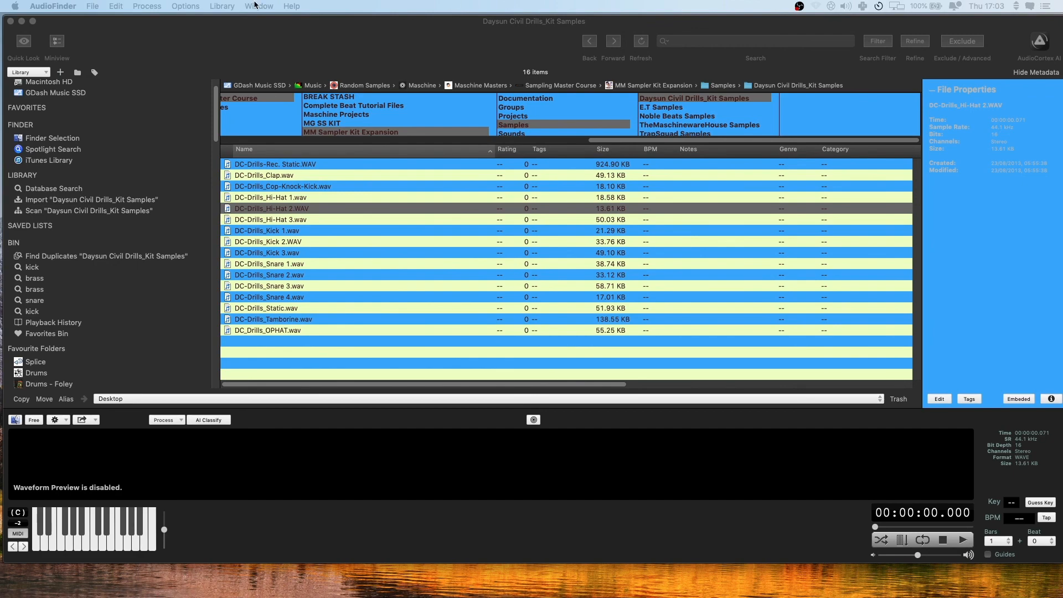
{"action": "left_click", "coordinate": [221, 7]}
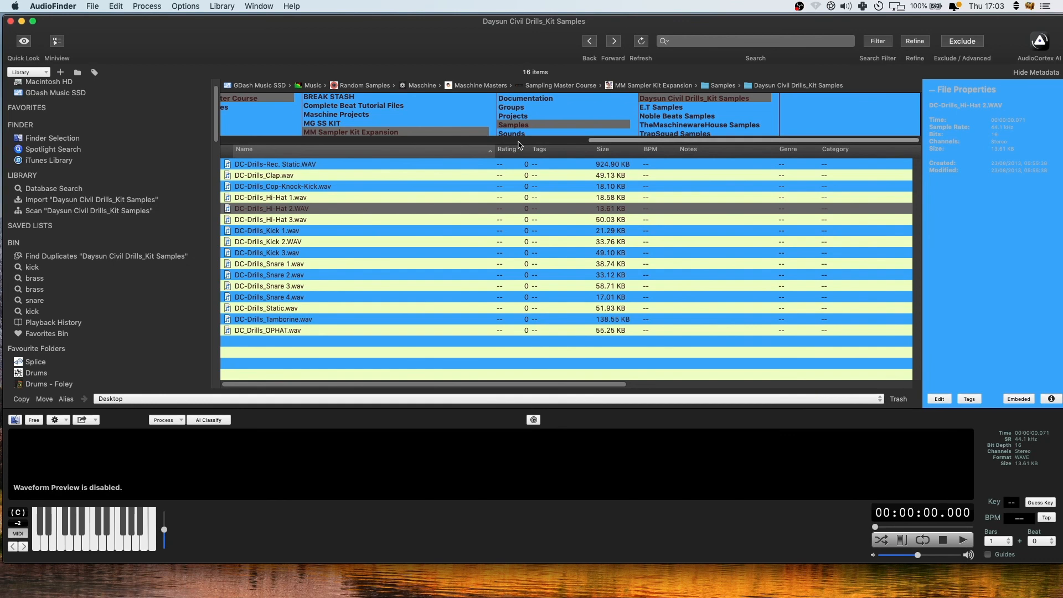
{"action": "mouse_move", "coordinate": [218, 44]}
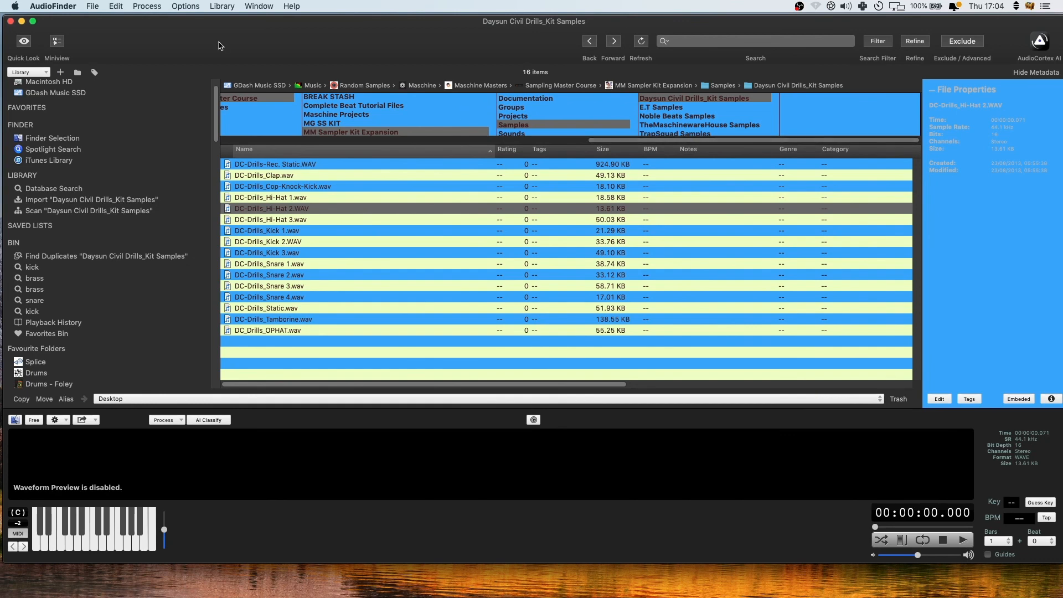
{"action": "left_click", "coordinate": [52, 7]}
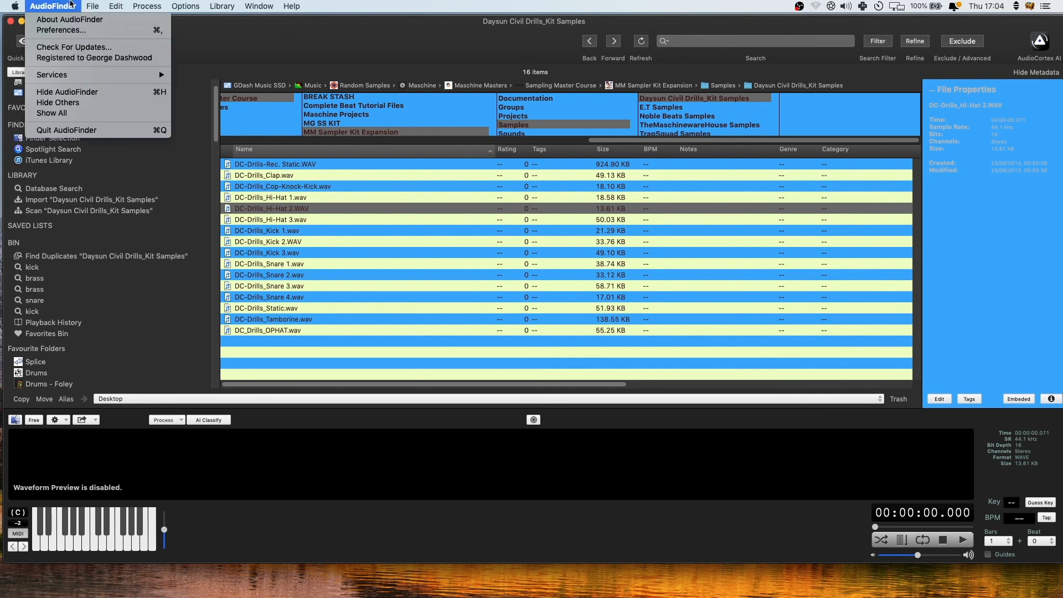
{"action": "left_click", "coordinate": [60, 29]}
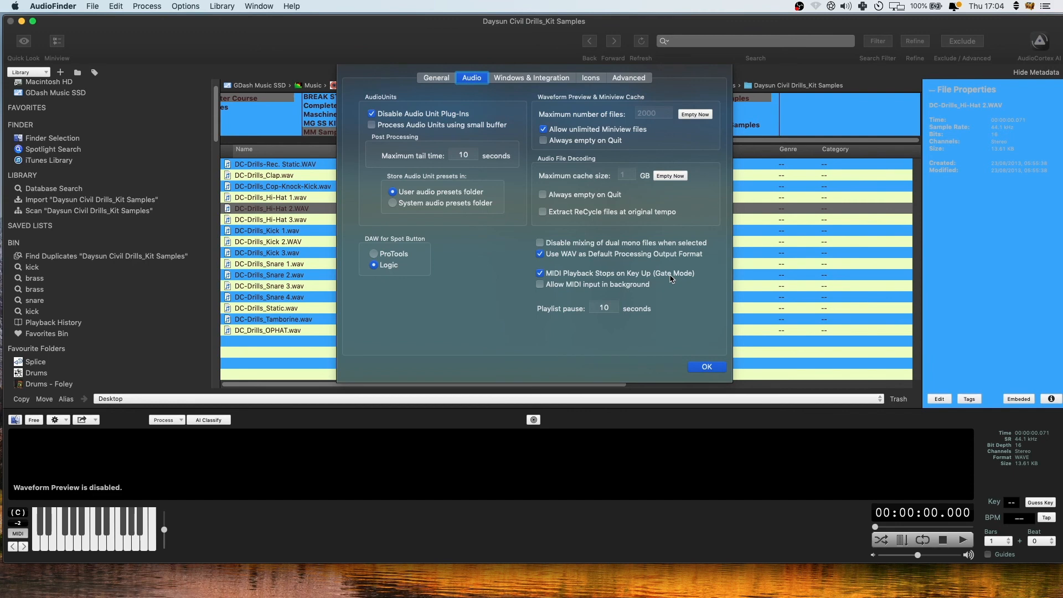
{"action": "mouse_move", "coordinate": [683, 278]}
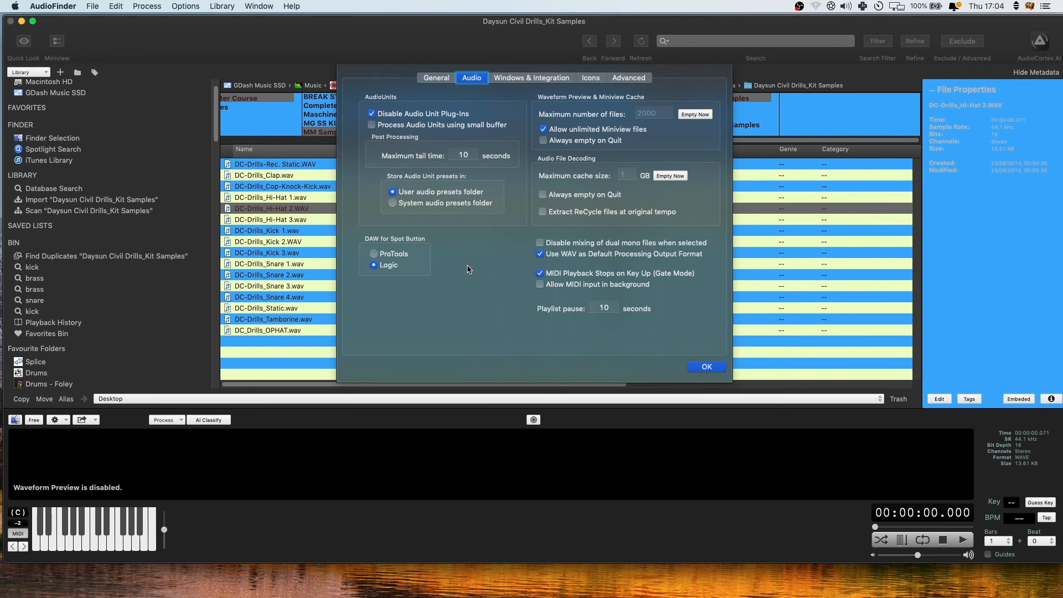
{"action": "mouse_move", "coordinate": [476, 264]}
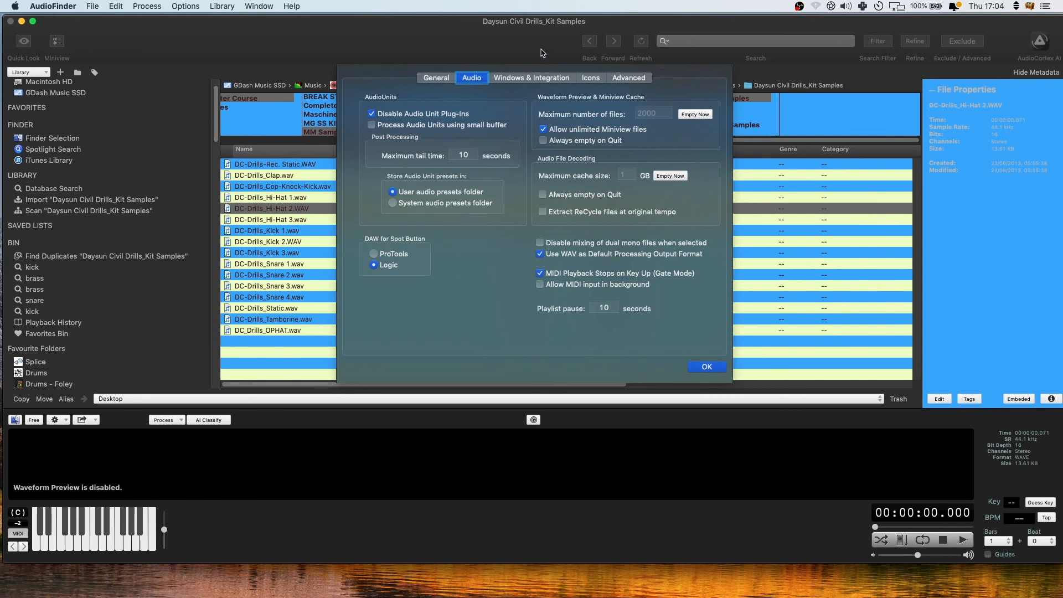
{"action": "left_click", "coordinate": [705, 367]}
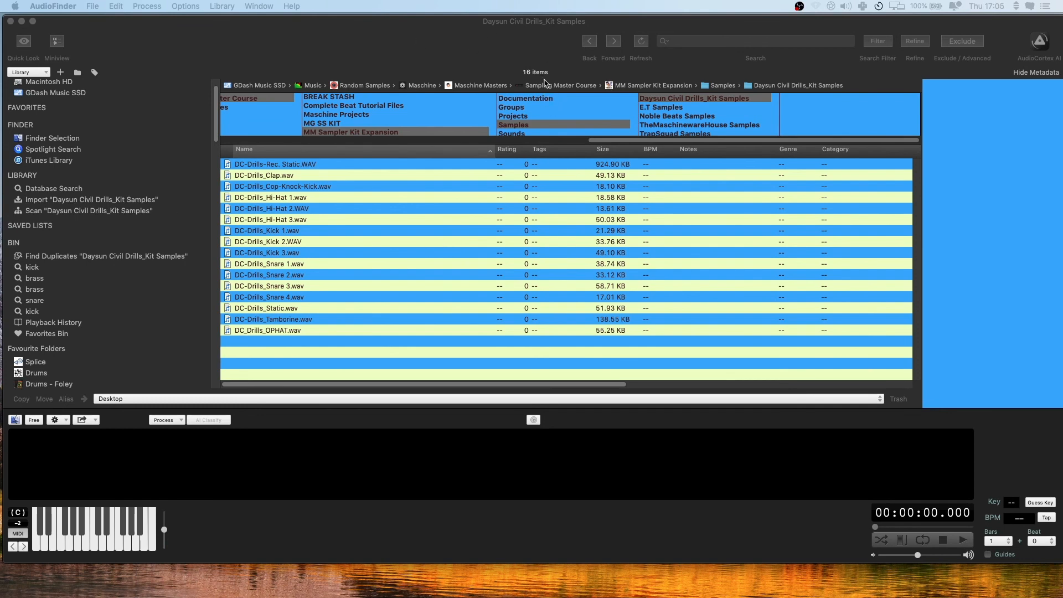
{"action": "mouse_move", "coordinate": [548, 84]}
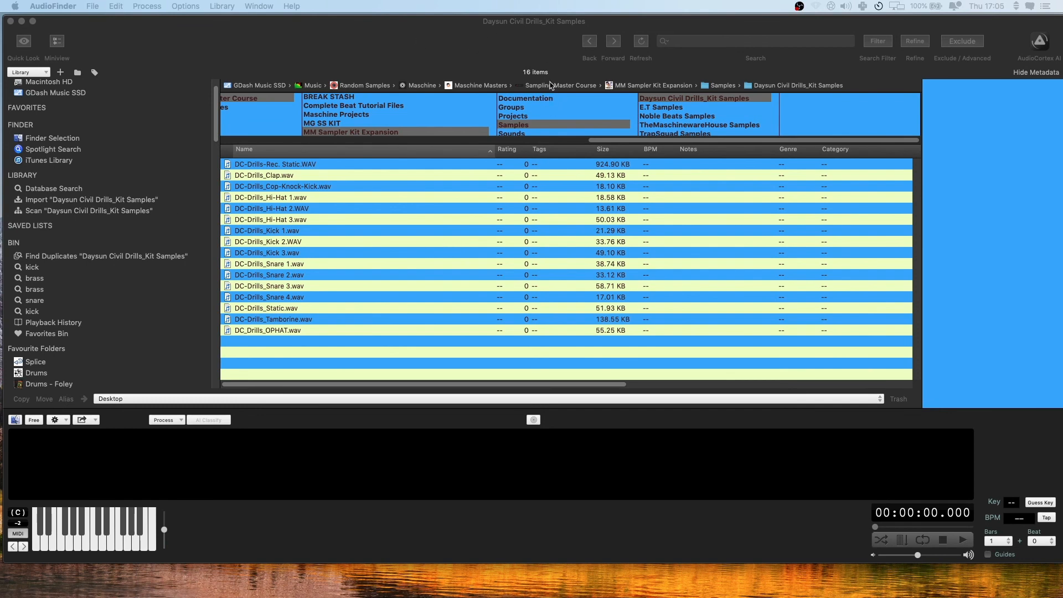